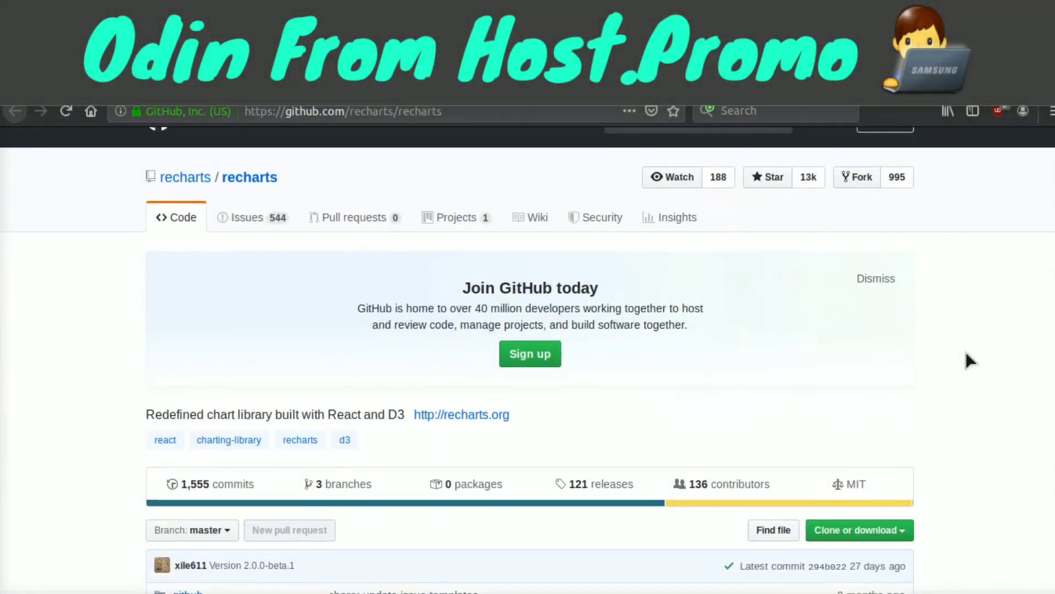
Scroll the recharts repository past its file list to the README introduction and examples
scroll("down", 3)
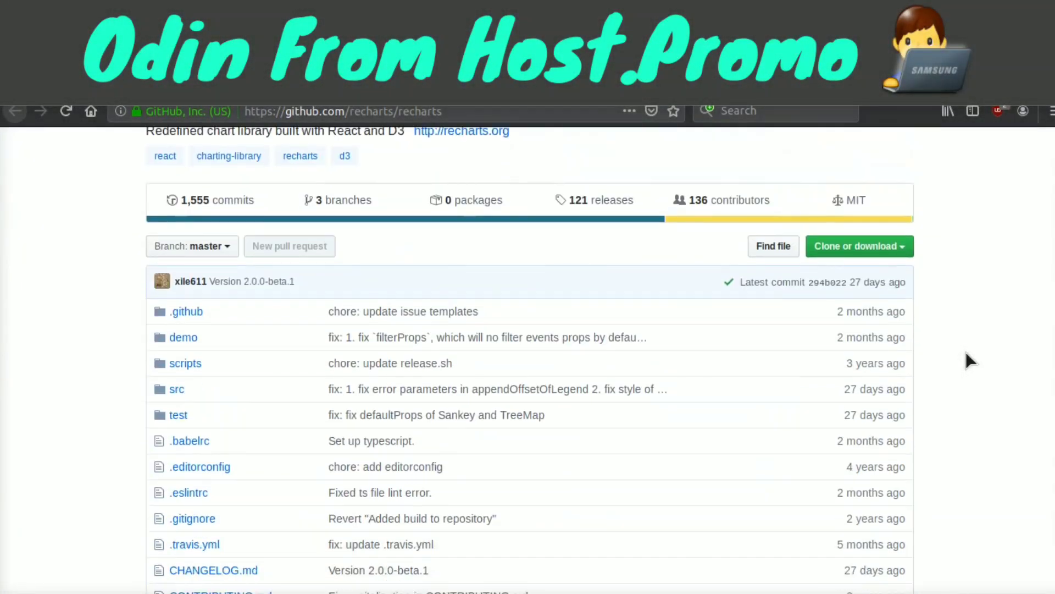
scroll("down", 3)
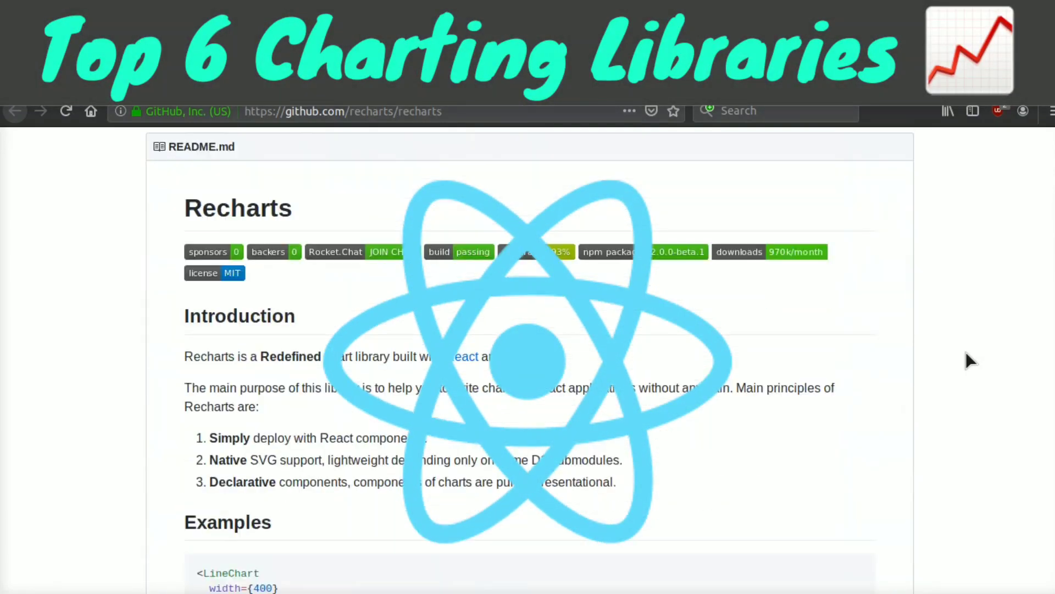
scroll("down", 3)
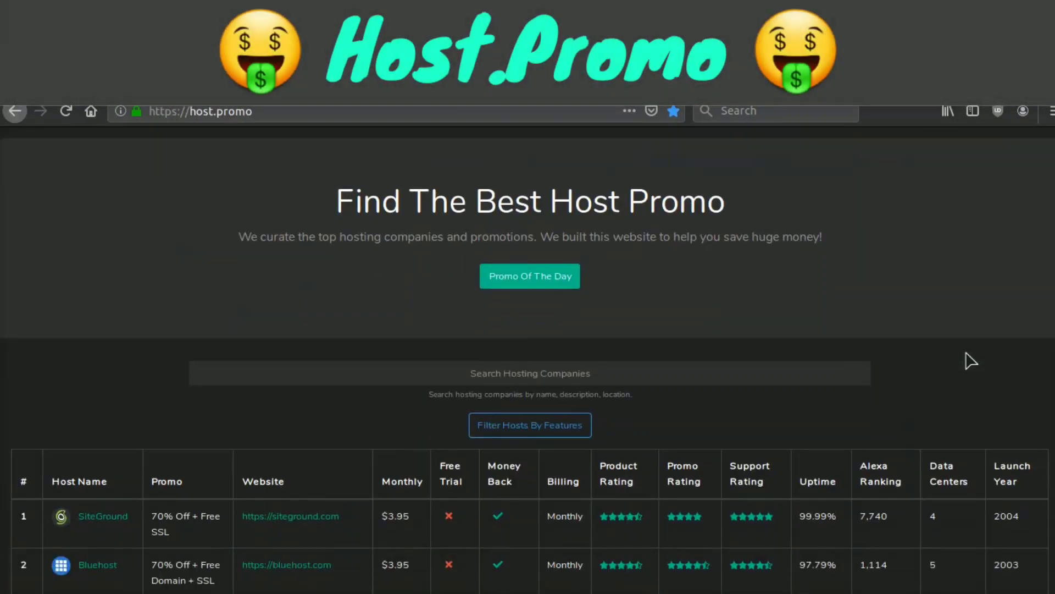
Scroll the Host.Promo homepage down to the hosting companies comparison table
scroll("down", 3)
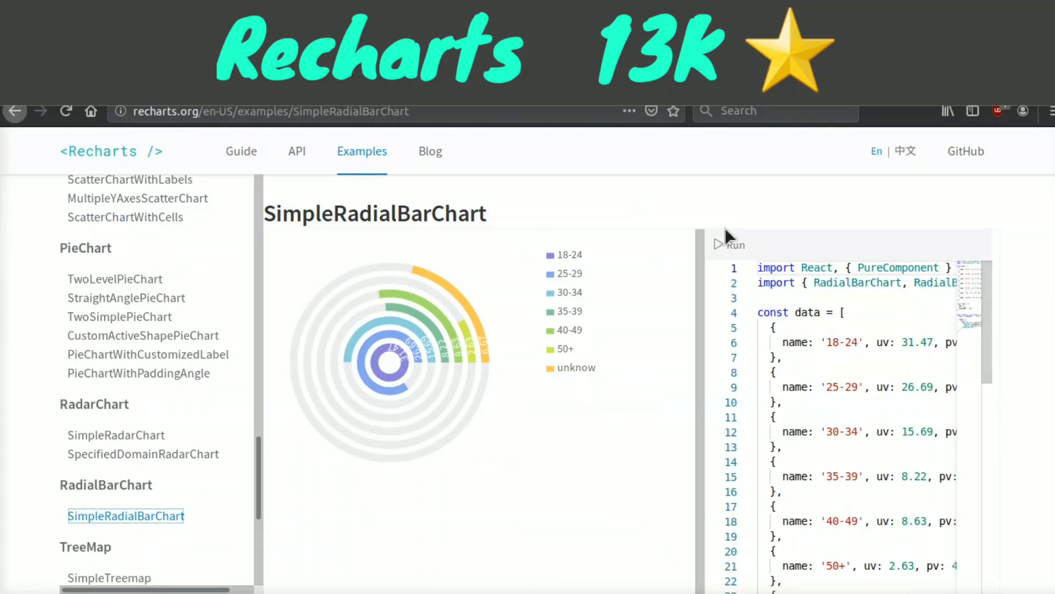
mouse_move(764, 222)
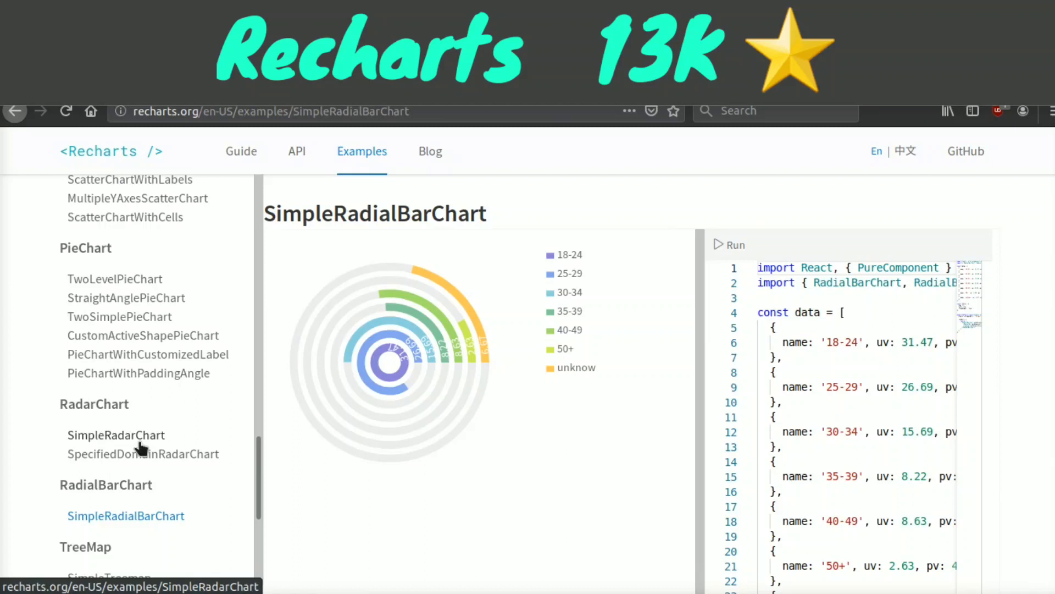
View the SimpleRadarChart, SimpleTreemap, SimpleScatterChart, LineBarAreaComposedChart and TinyBarChart examples in turn
left_click(115, 435)
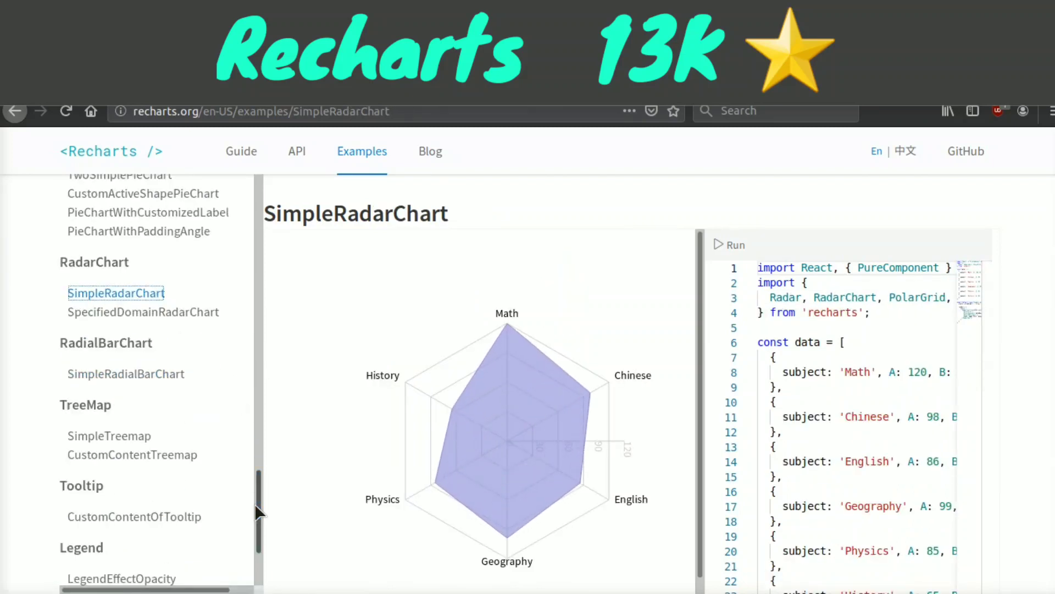
left_click(109, 435)
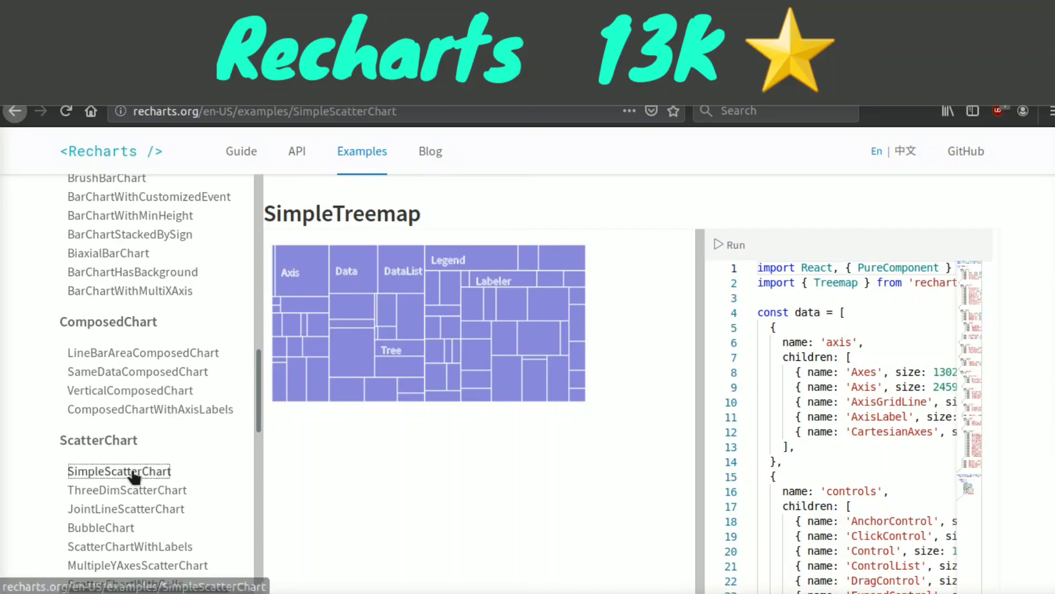
left_click(119, 471)
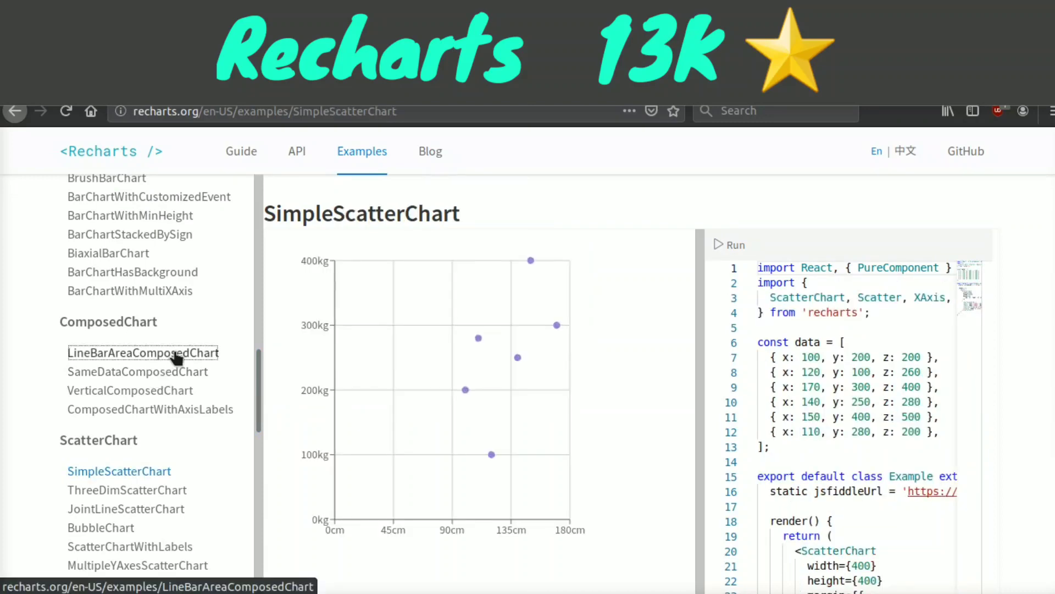
left_click(142, 352)
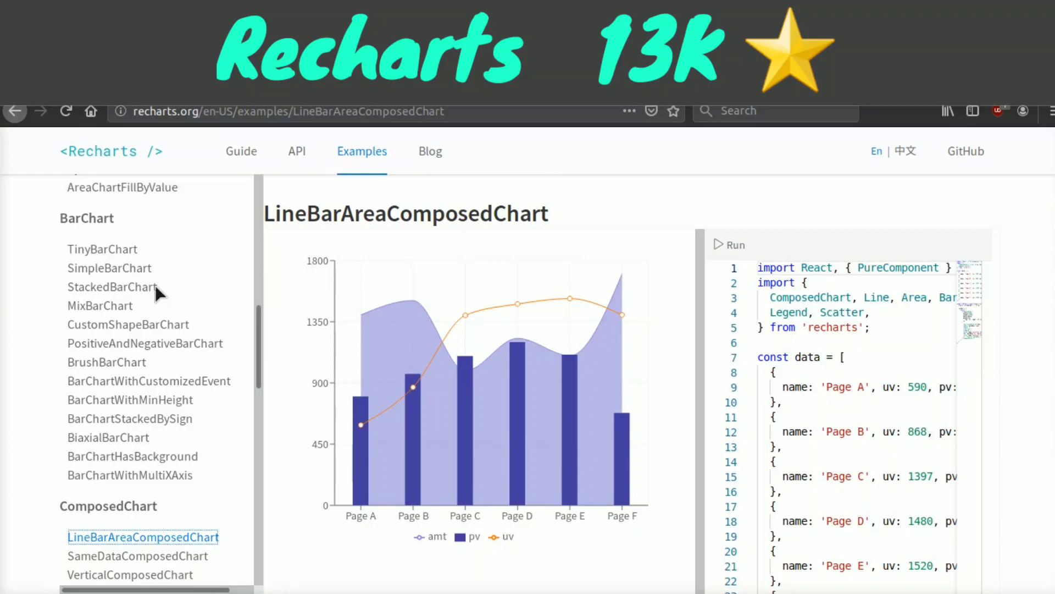
left_click(102, 248)
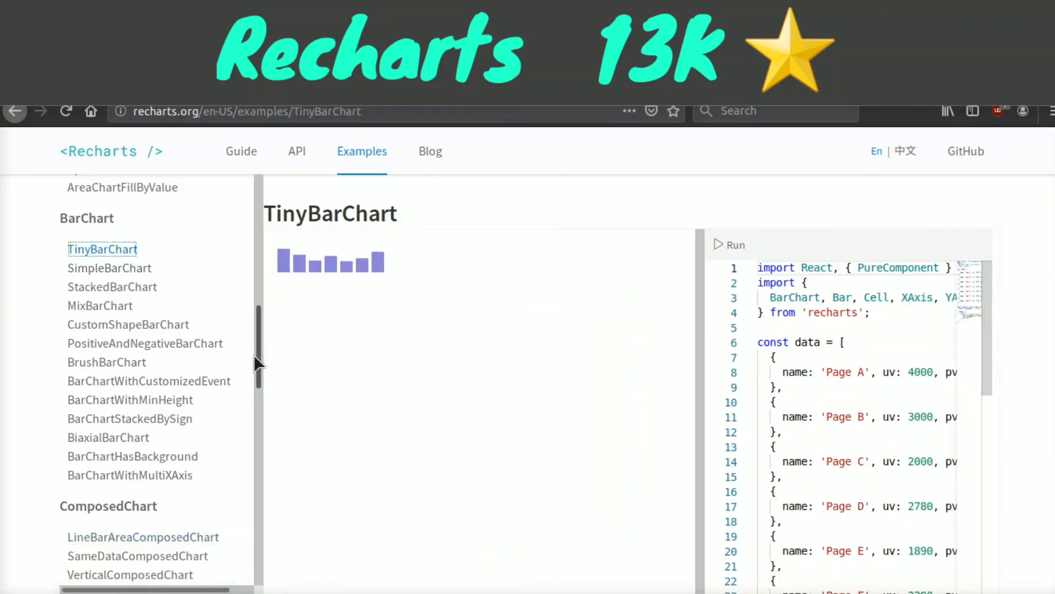
Scroll down the TinyBarChart example to read its source code
scroll("down", 3)
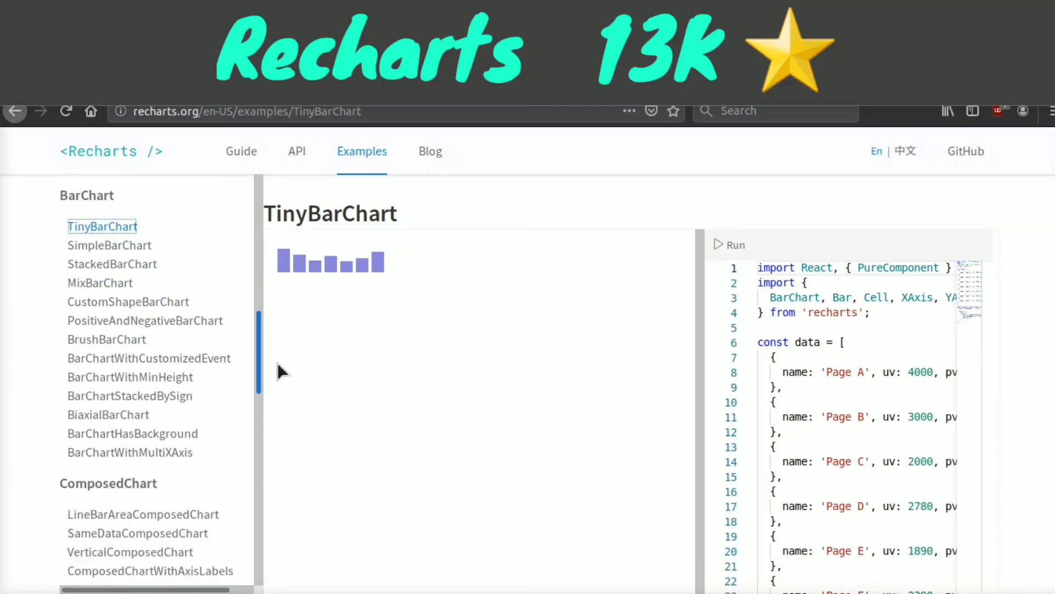
scroll("down", 3)
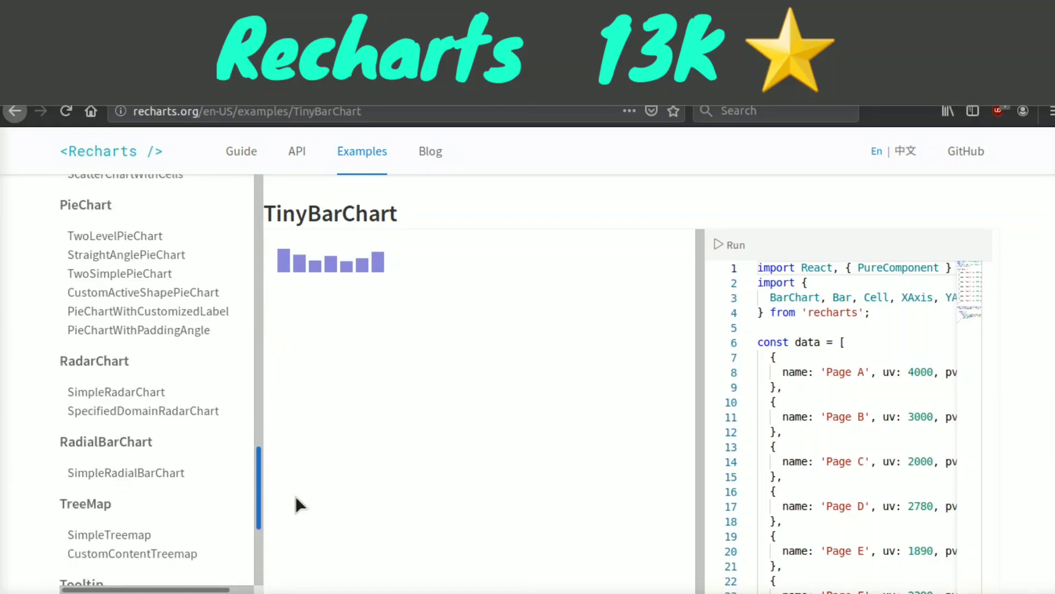
scroll("down", 3)
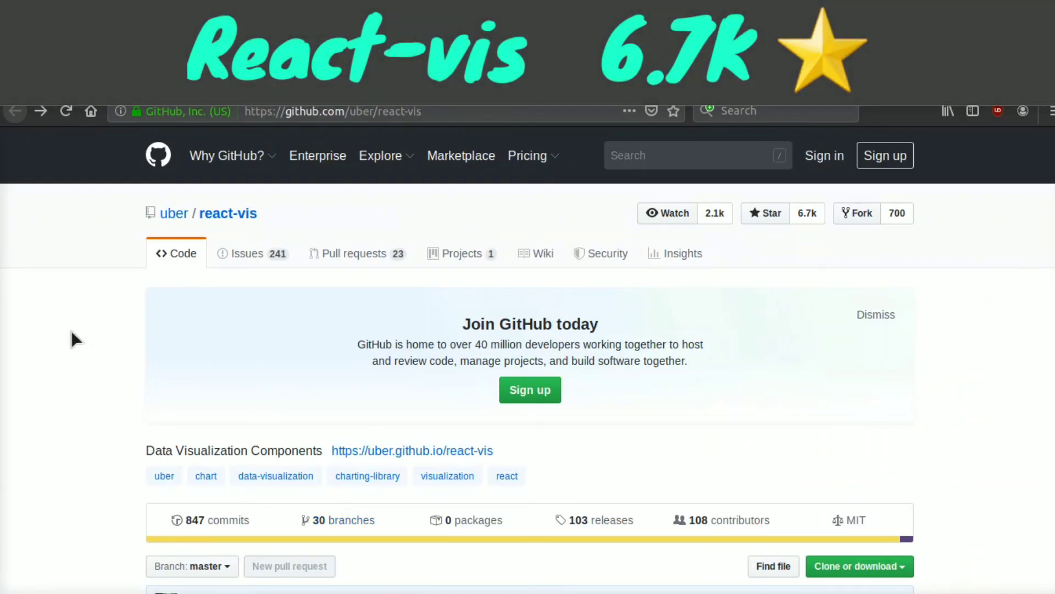
Scroll the uber/react-vis repository past its file list to the README overview of chart types
scroll("down", 3)
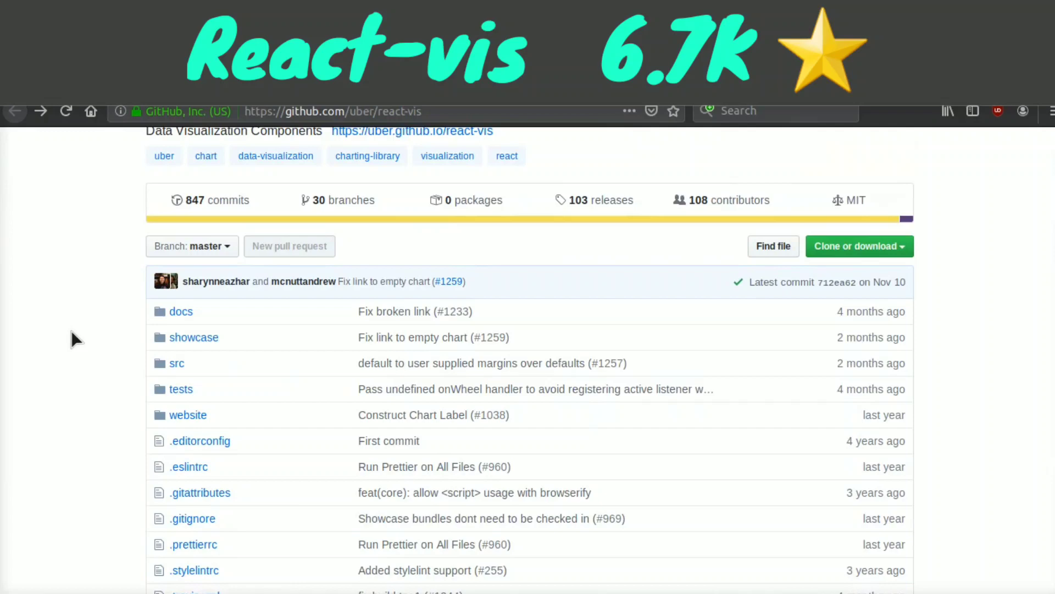
scroll("down", 3)
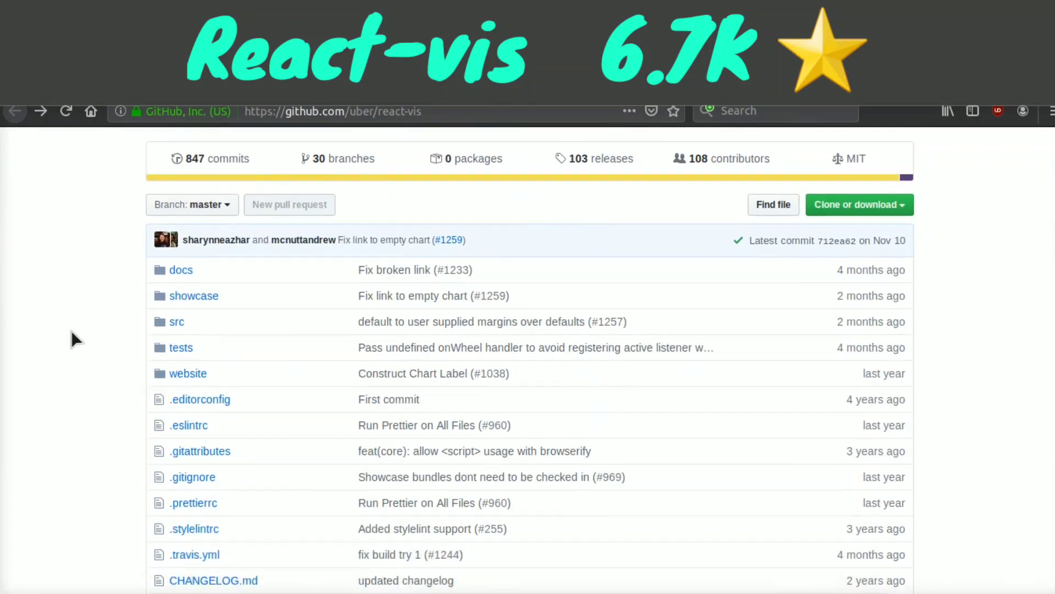
scroll("down", 3)
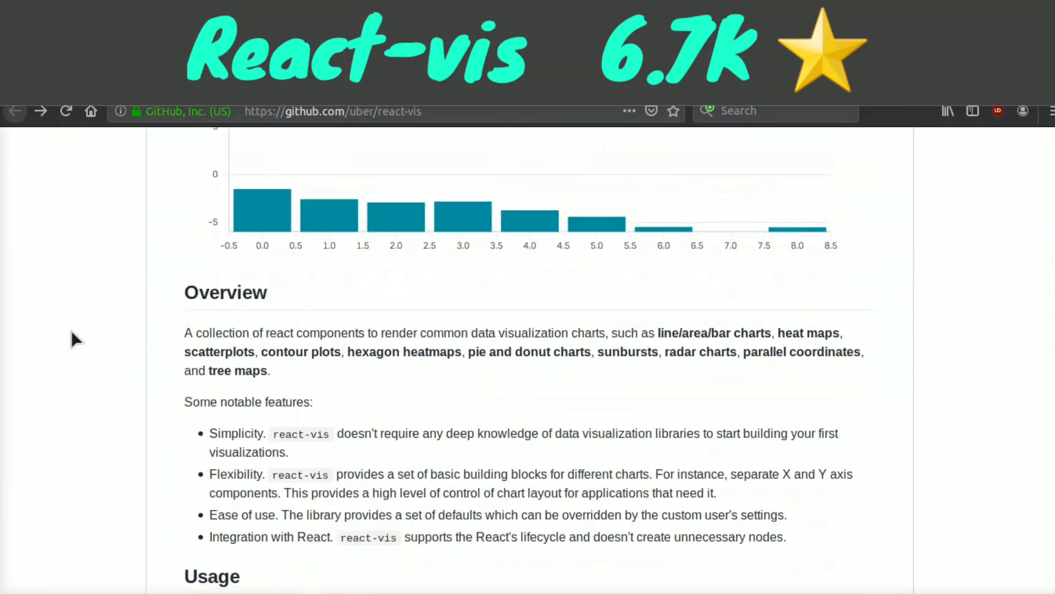
scroll("down", 3)
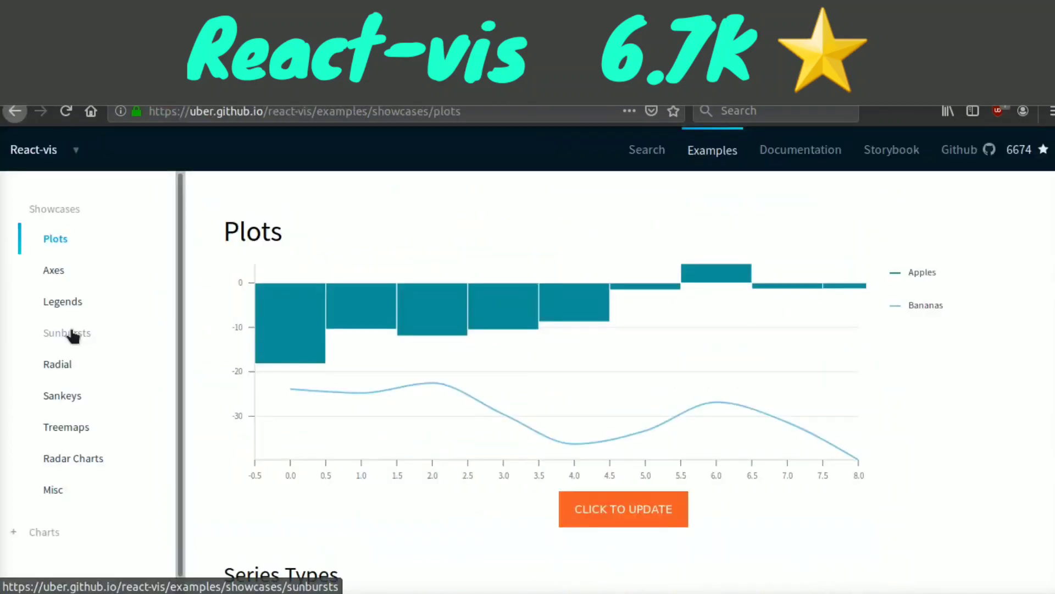
mouse_move(609, 259)
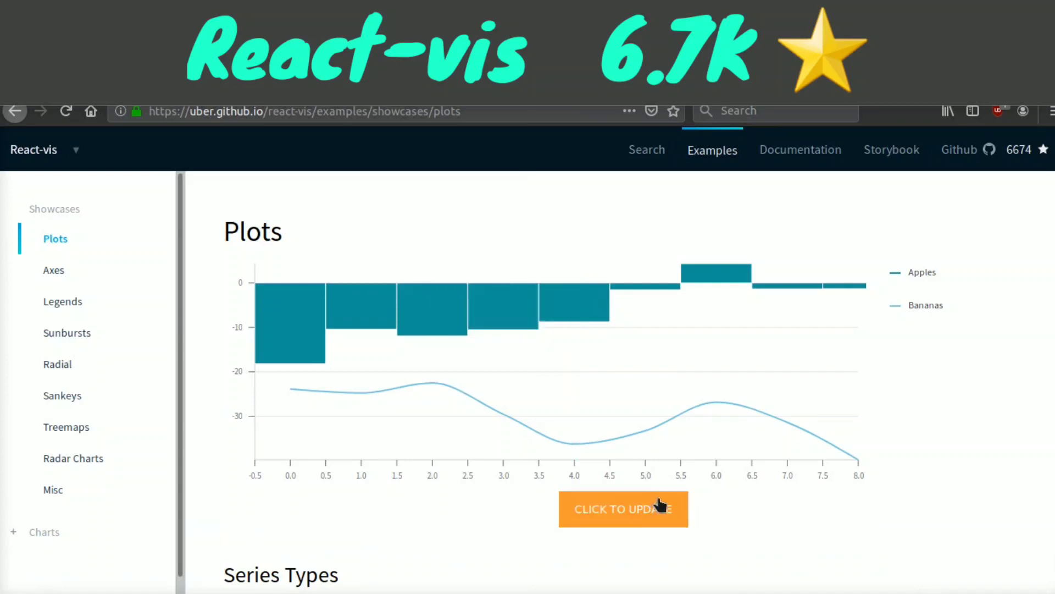
Regenerate the React-vis Plots bar-and-line chart with new random data several times
left_click(622, 509)
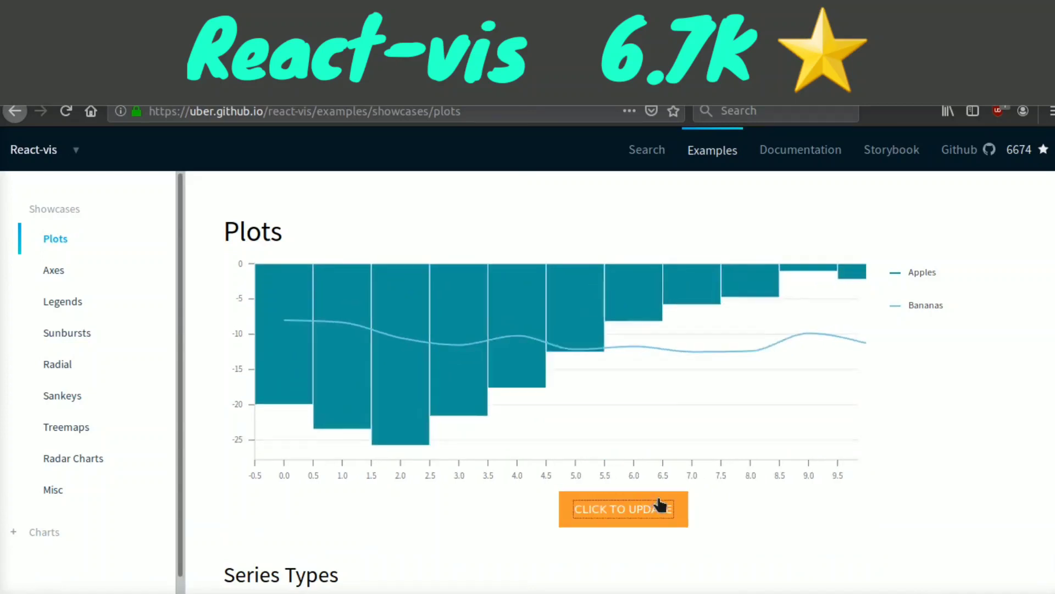
left_click(622, 509)
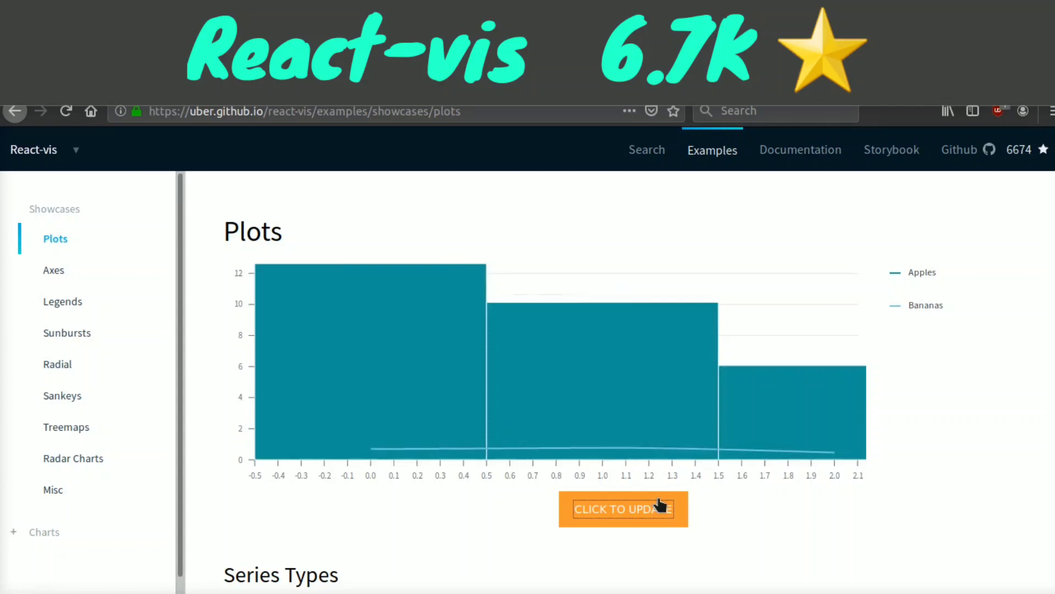
left_click(622, 509)
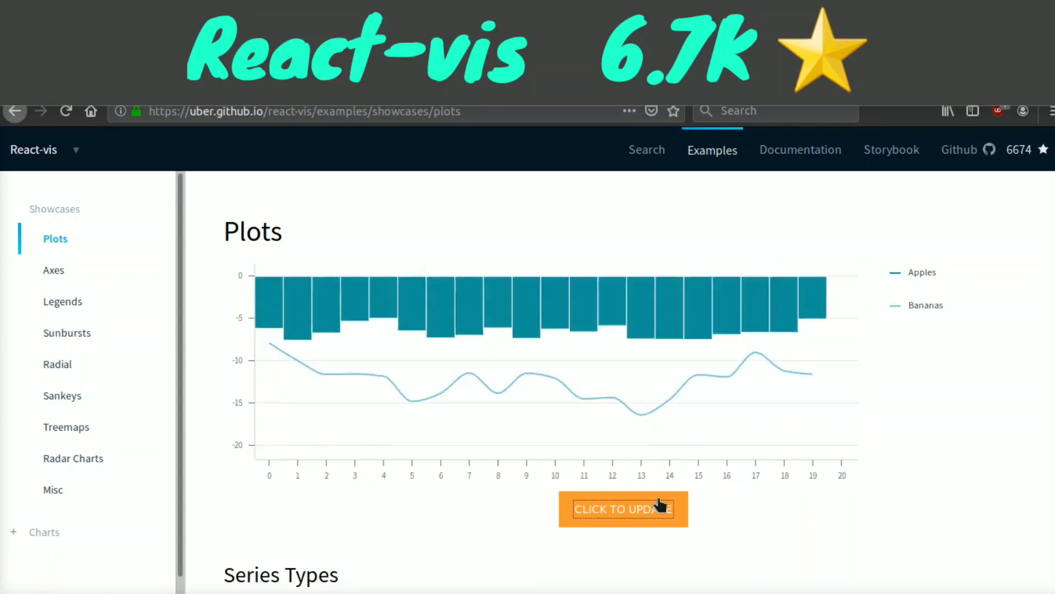
left_click(622, 508)
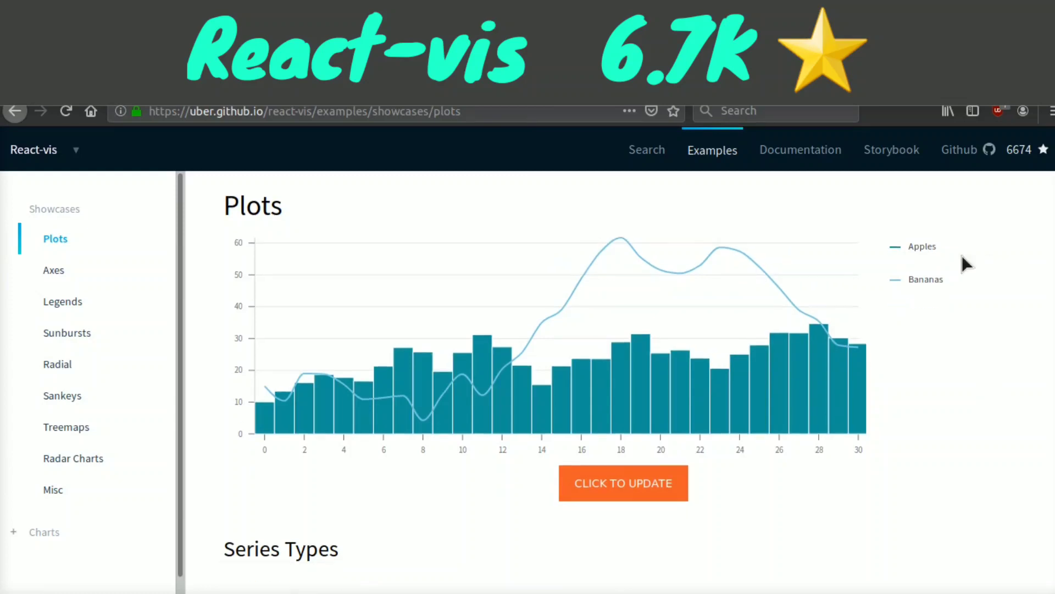
Scroll down the Plots showcase through the chart examples to the Mark Series
scroll("down", 3)
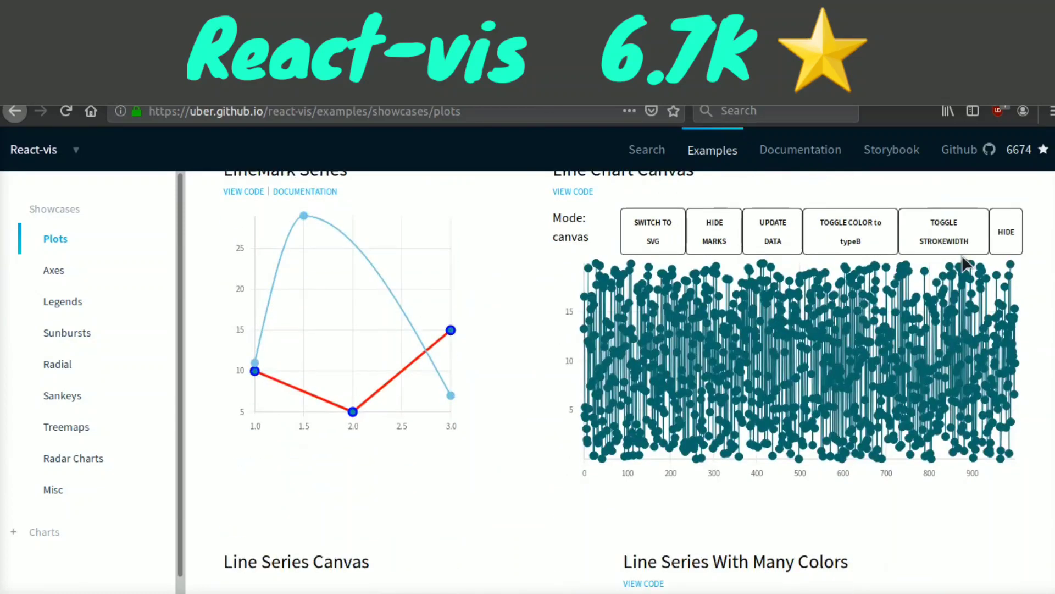
scroll("down", 3)
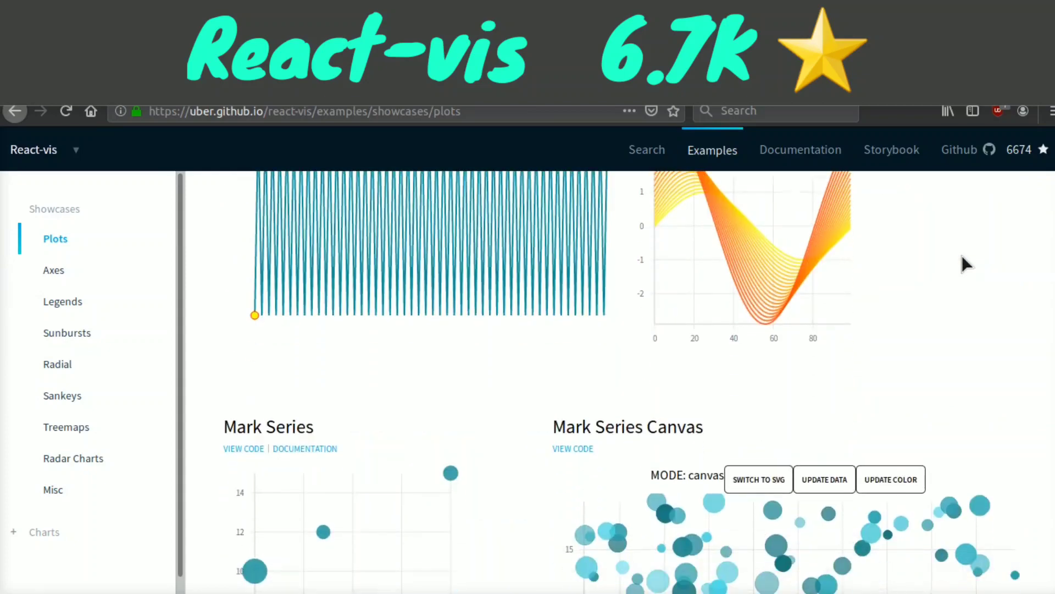
scroll("down", 3)
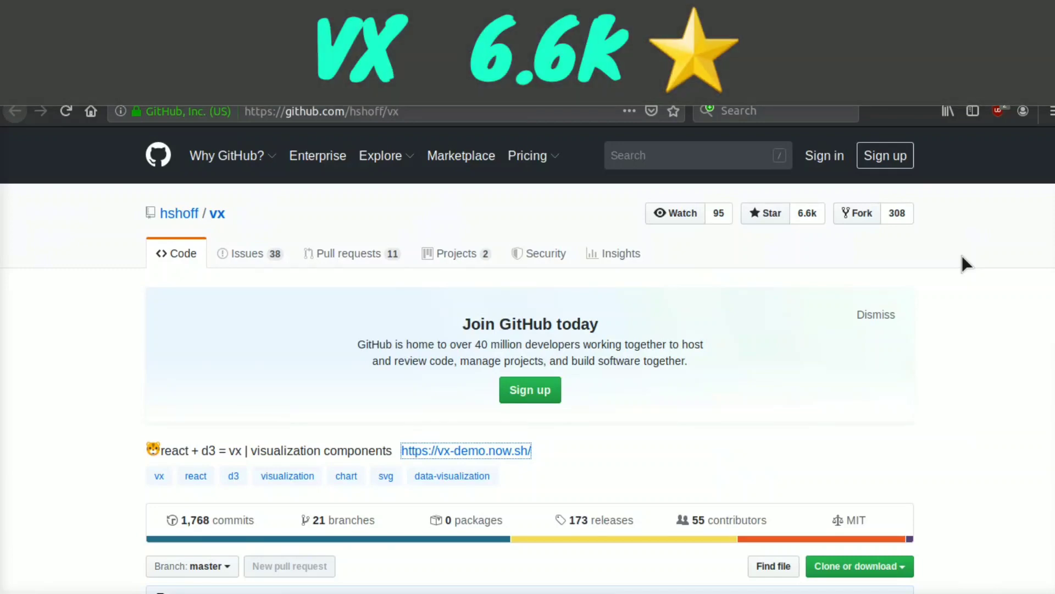
Scroll the hshoff/vx repository past its description and stats to the file listing
scroll("down", 3)
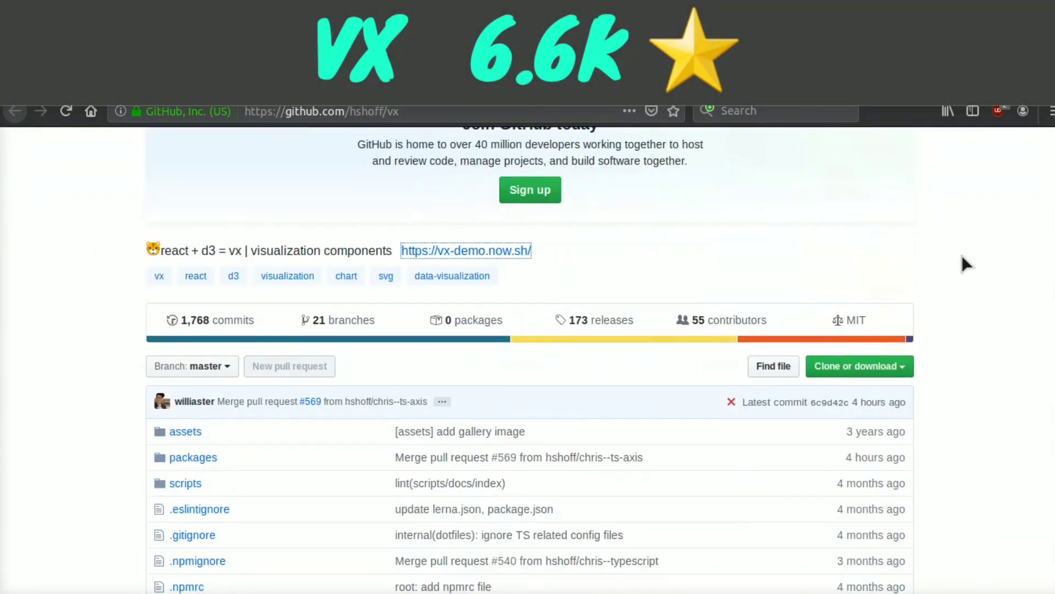
scroll("down", 3)
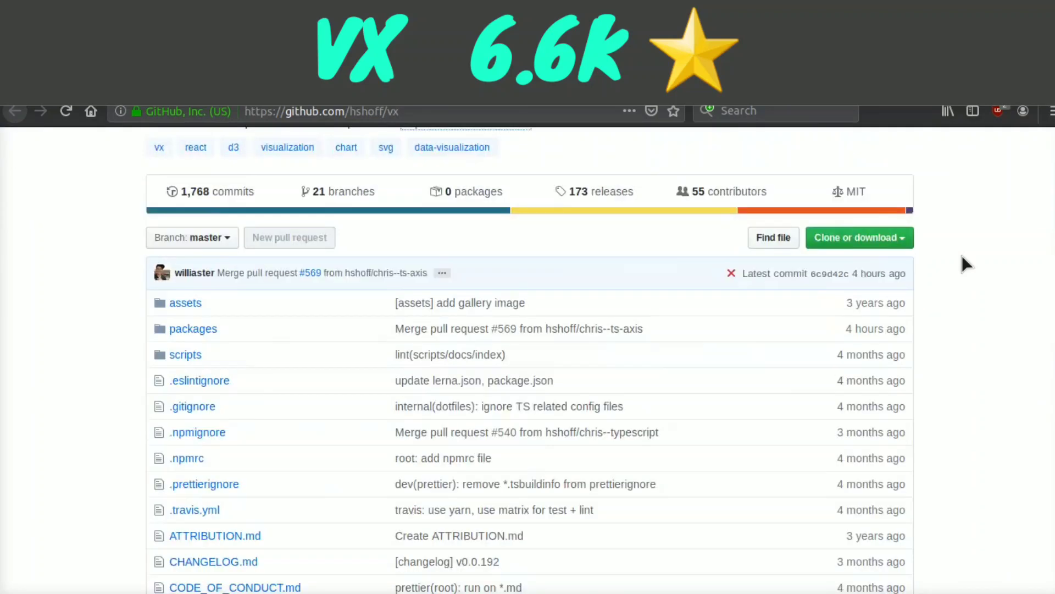
scroll("down", 3)
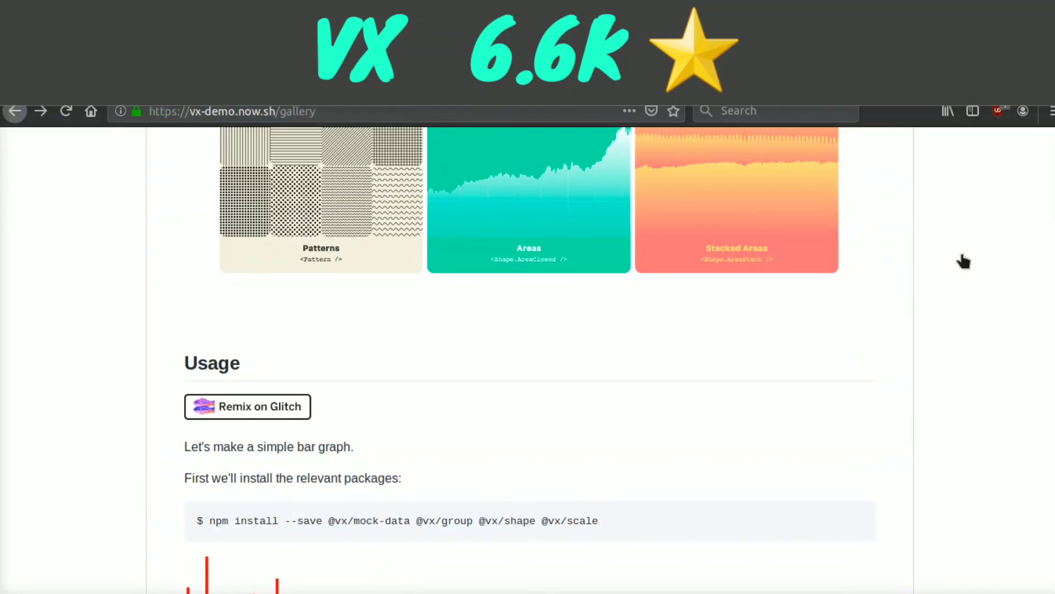
Scroll the vx demo gallery from the top through the lines, bars and dots tiles
scroll("up", 3)
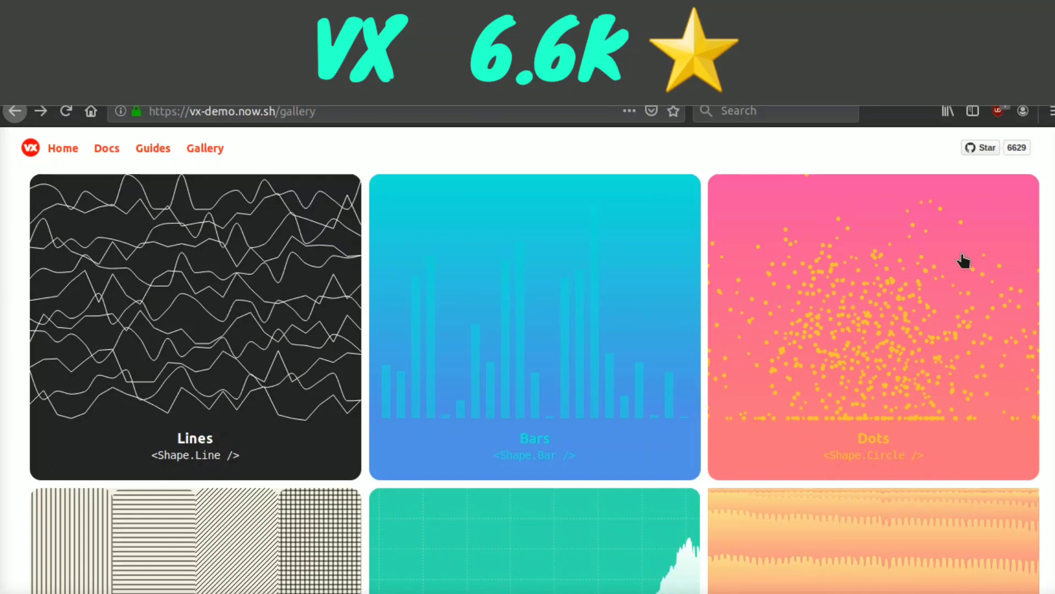
scroll("down", 3)
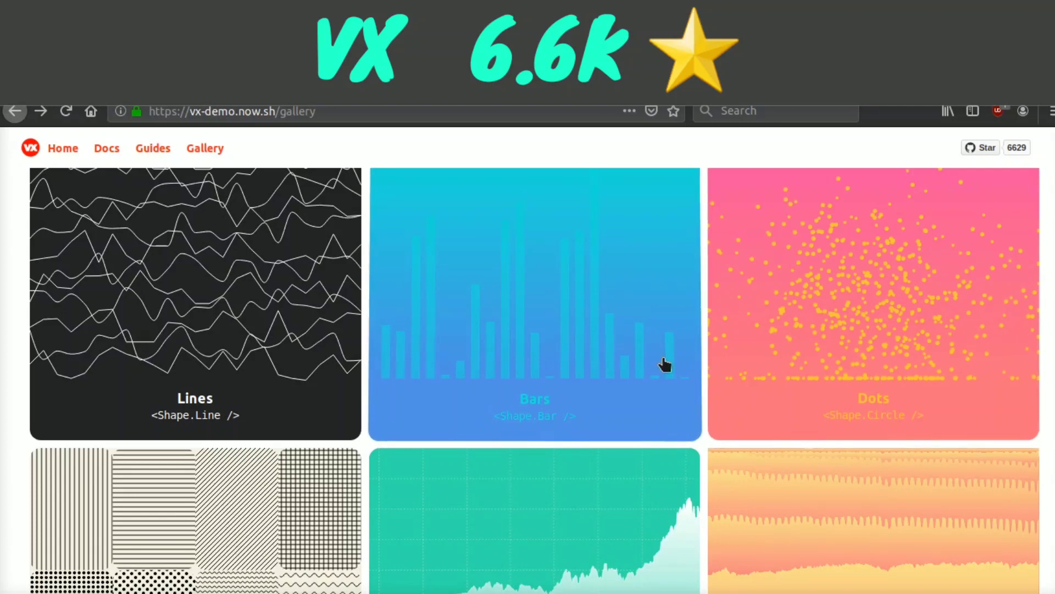
scroll("down", 3)
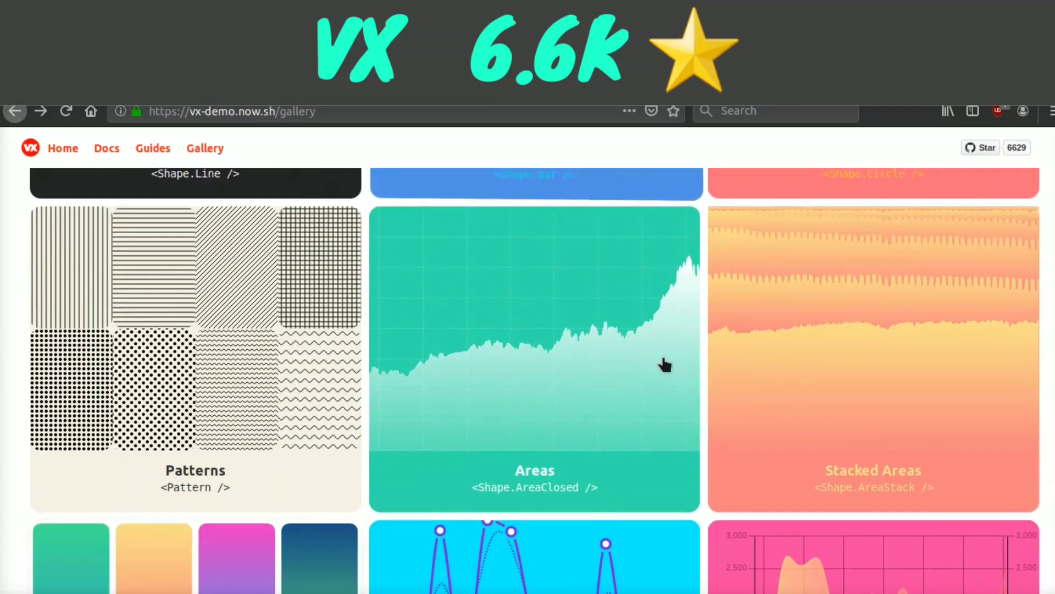
scroll("down", 3)
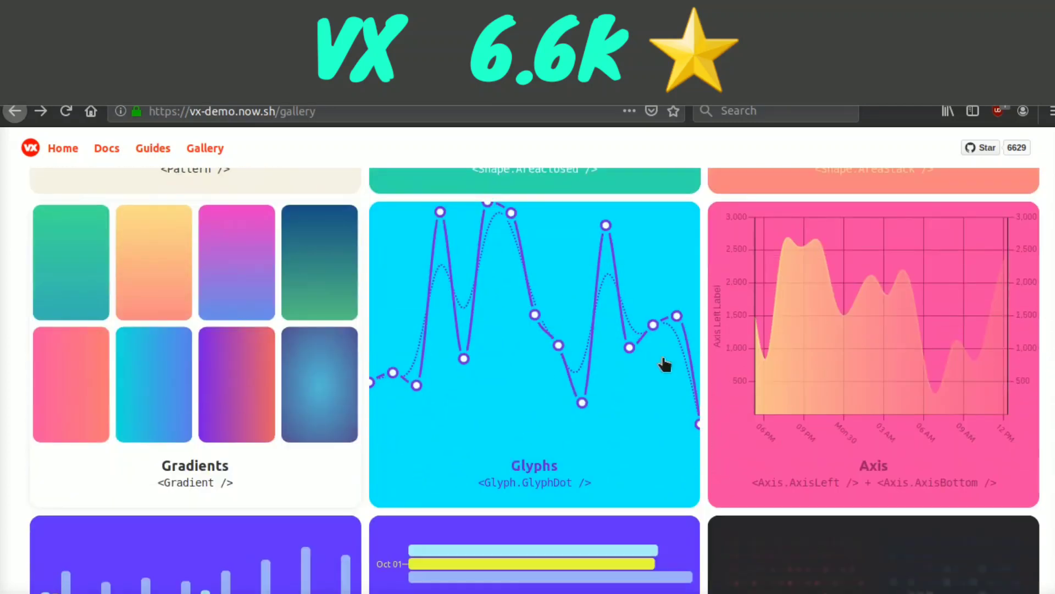
scroll("down", 3)
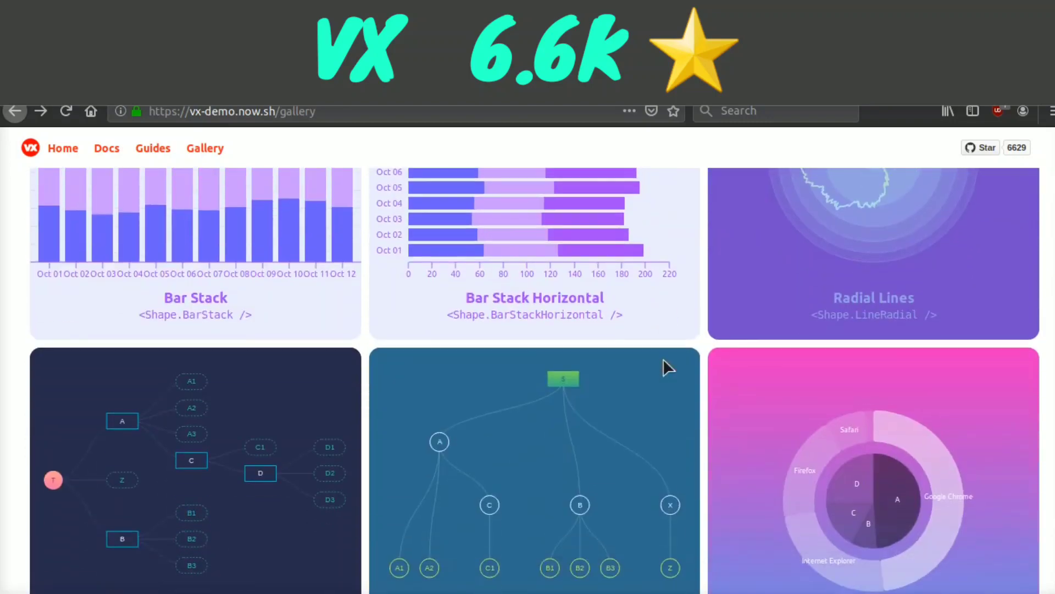
Continue through the geo map tiles down to the Drag and Link Types demos
scroll("down", 3)
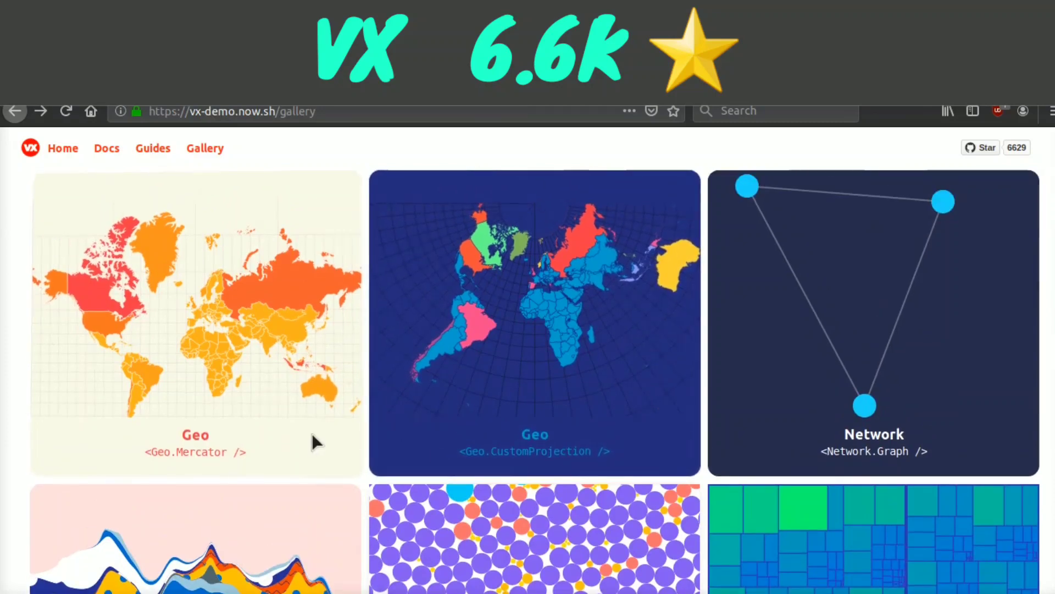
scroll("down", 3)
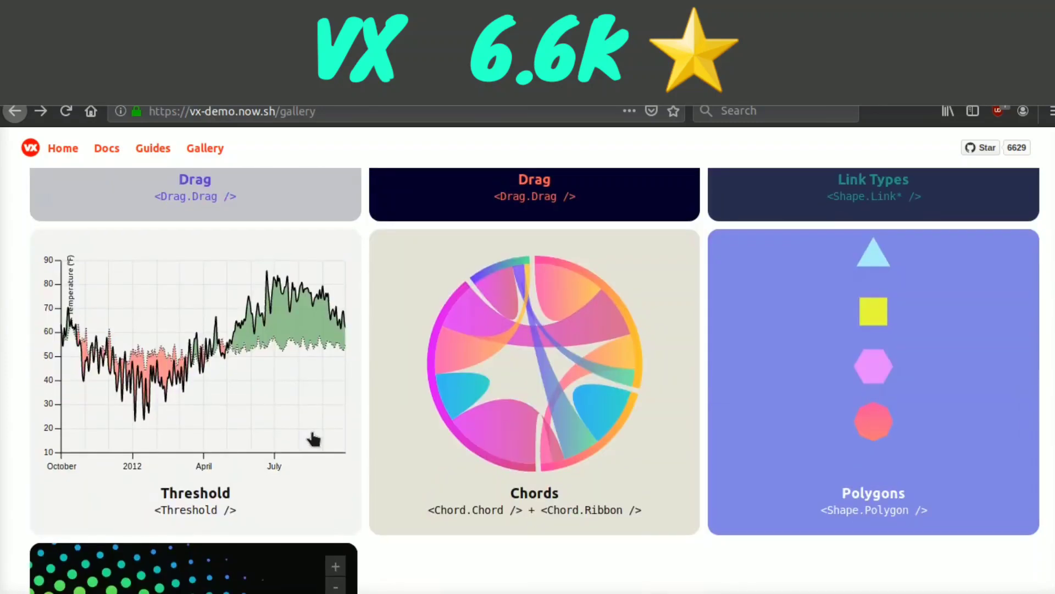
scroll("down", 3)
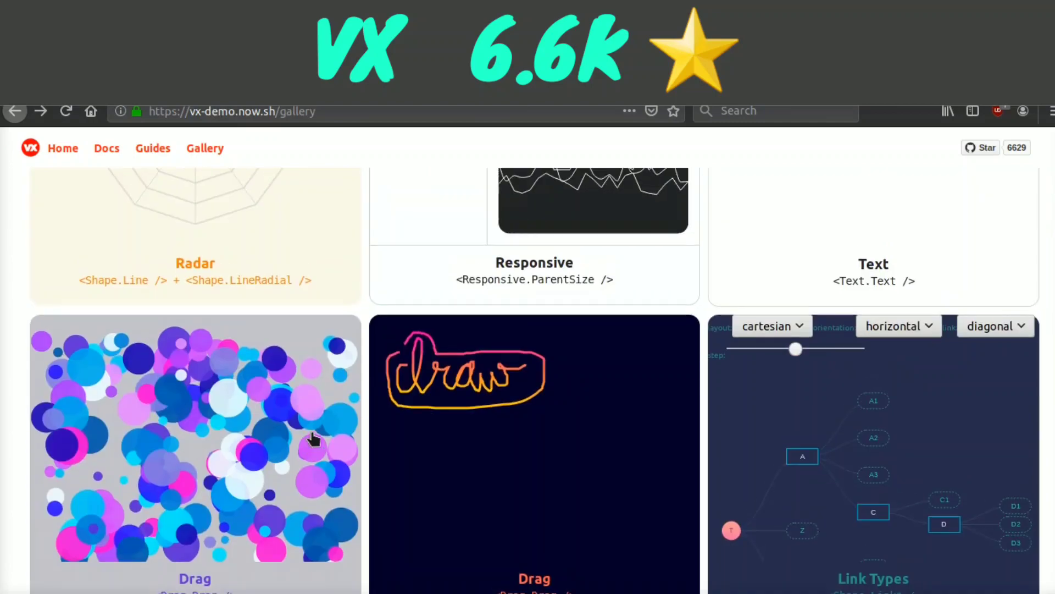
scroll("up", 3)
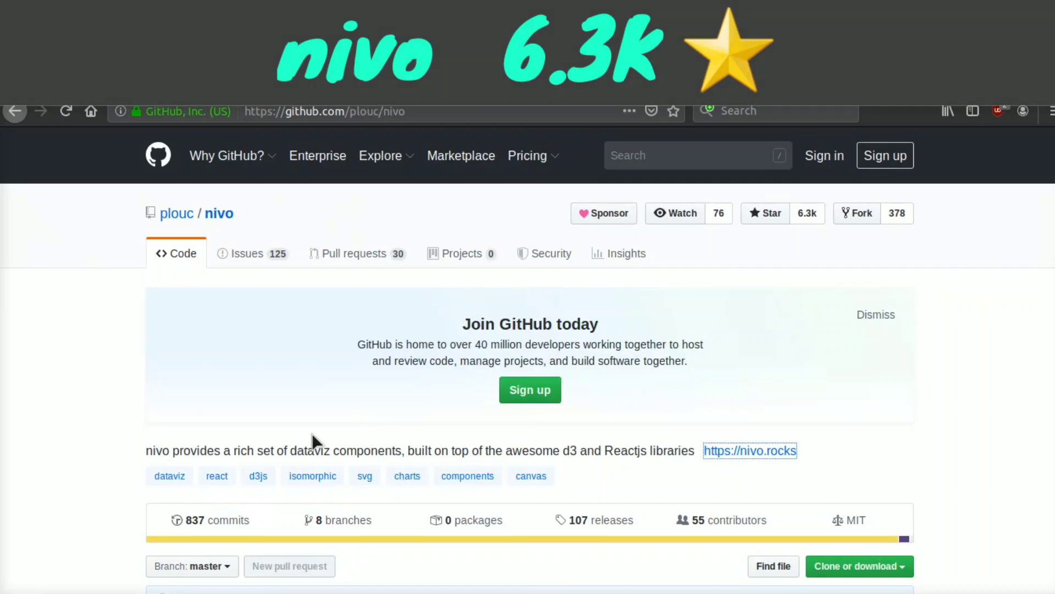
Scroll the plouc/nivo repository through its files, README features and backers, then back to the top
scroll("down", 3)
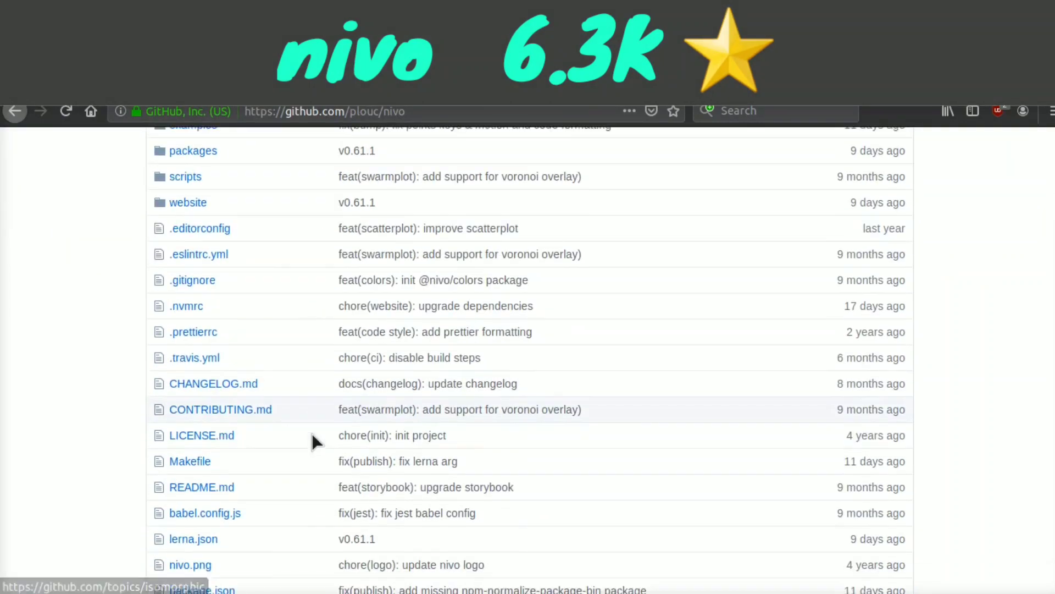
scroll("down", 3)
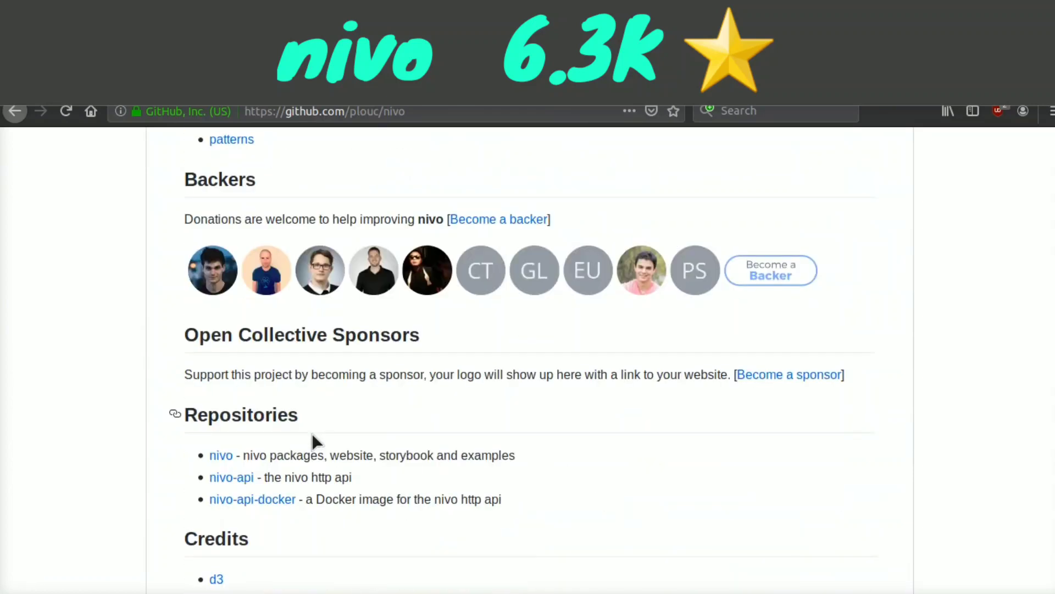
scroll("up", 3)
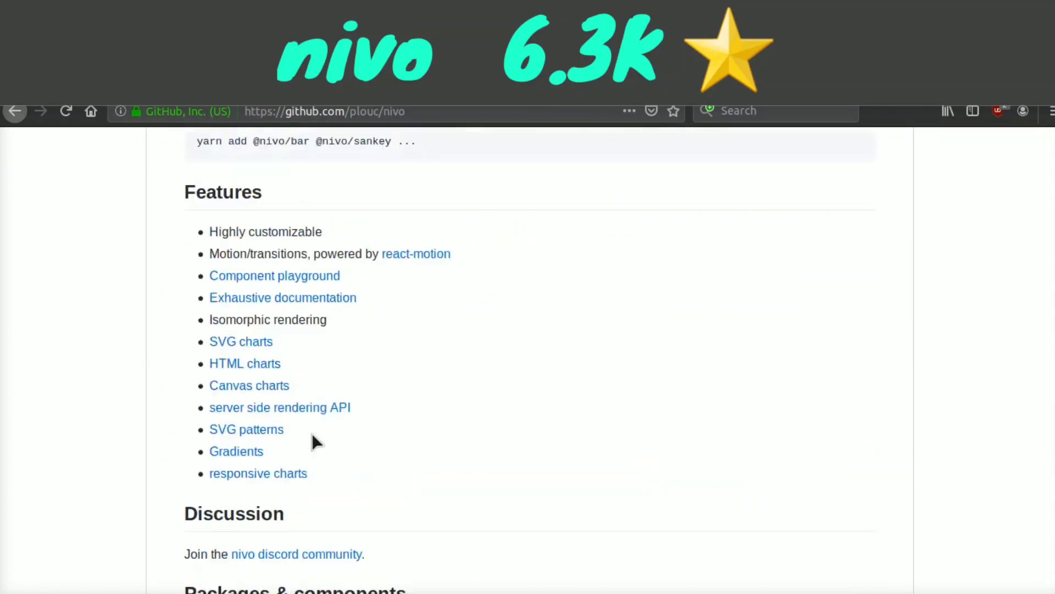
scroll("up", 3)
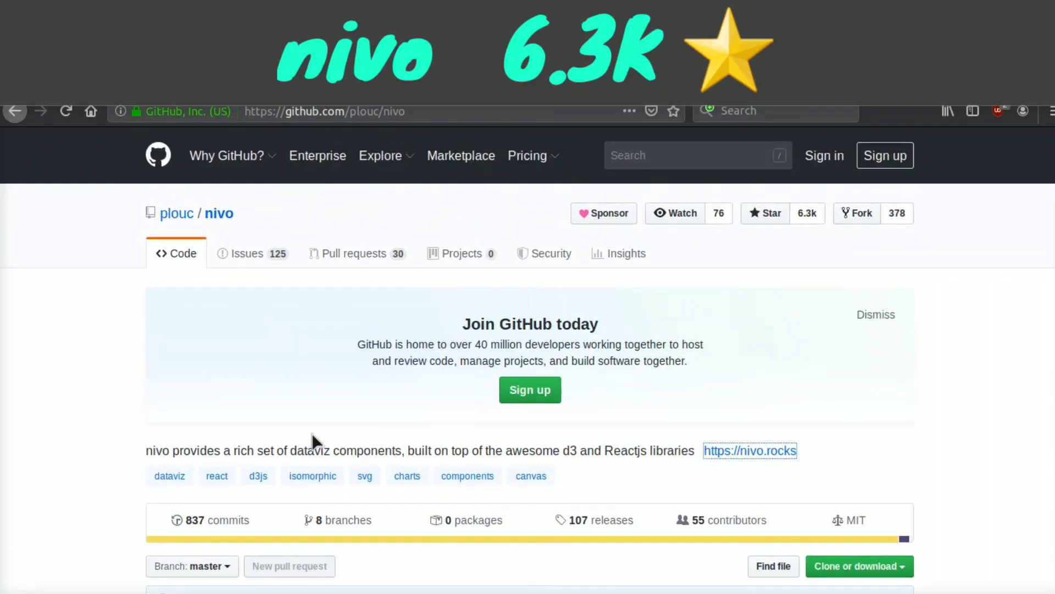
left_click(749, 450)
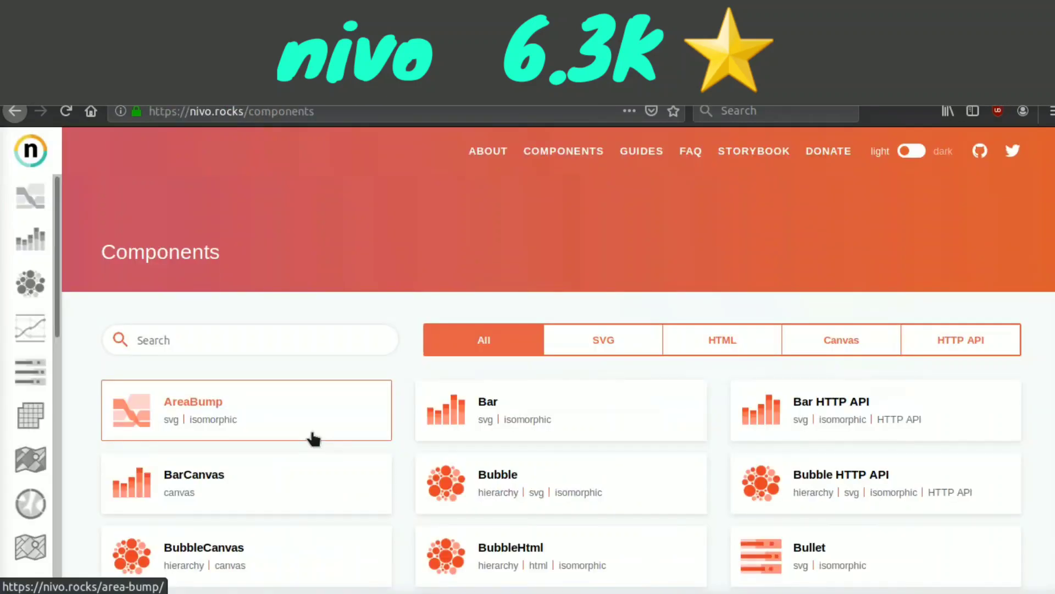
scroll("down", 3)
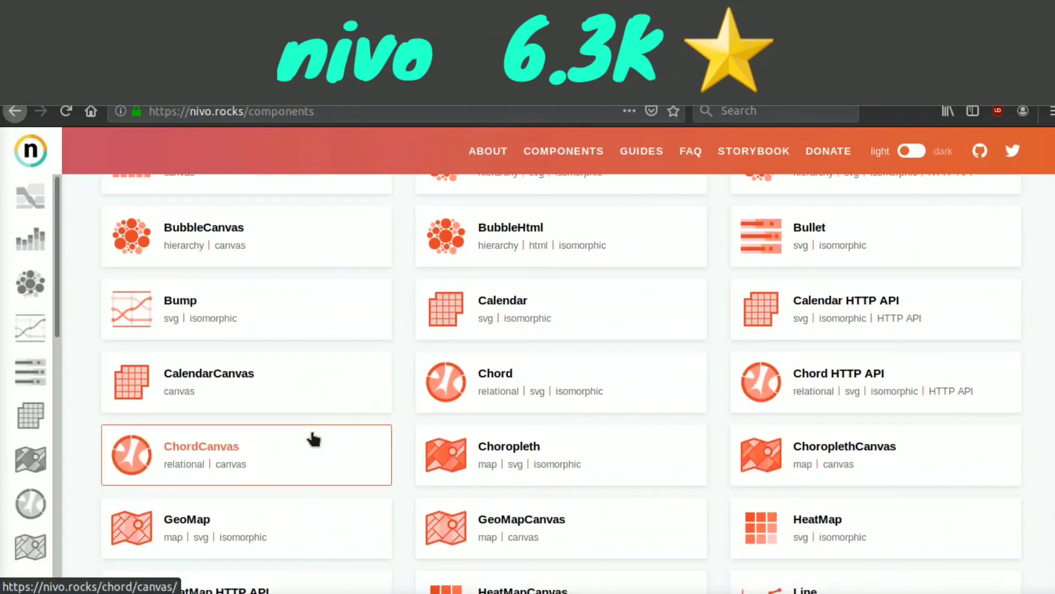
scroll("down", 3)
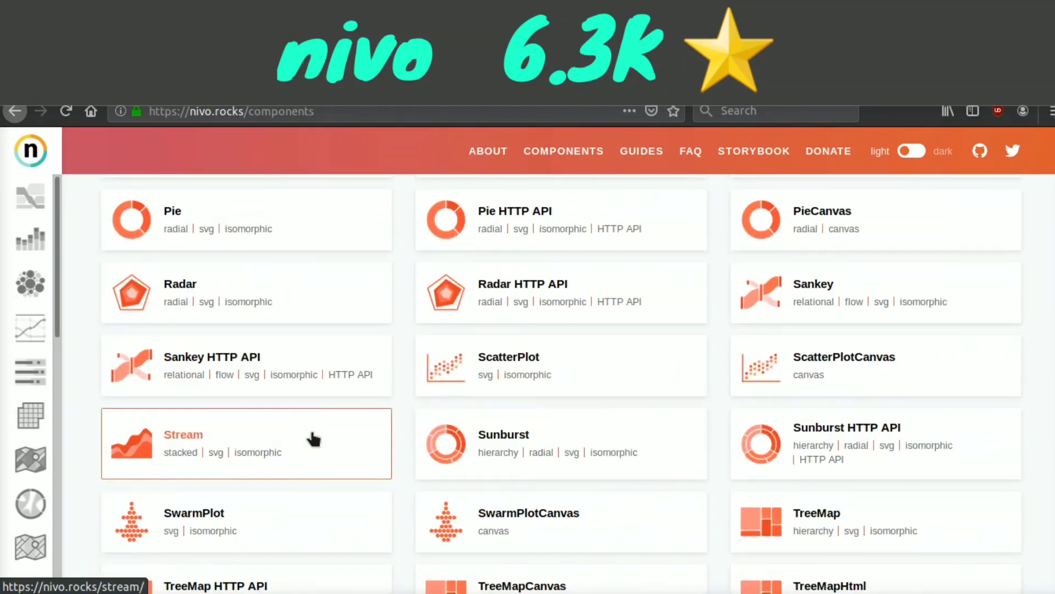
scroll("down", 3)
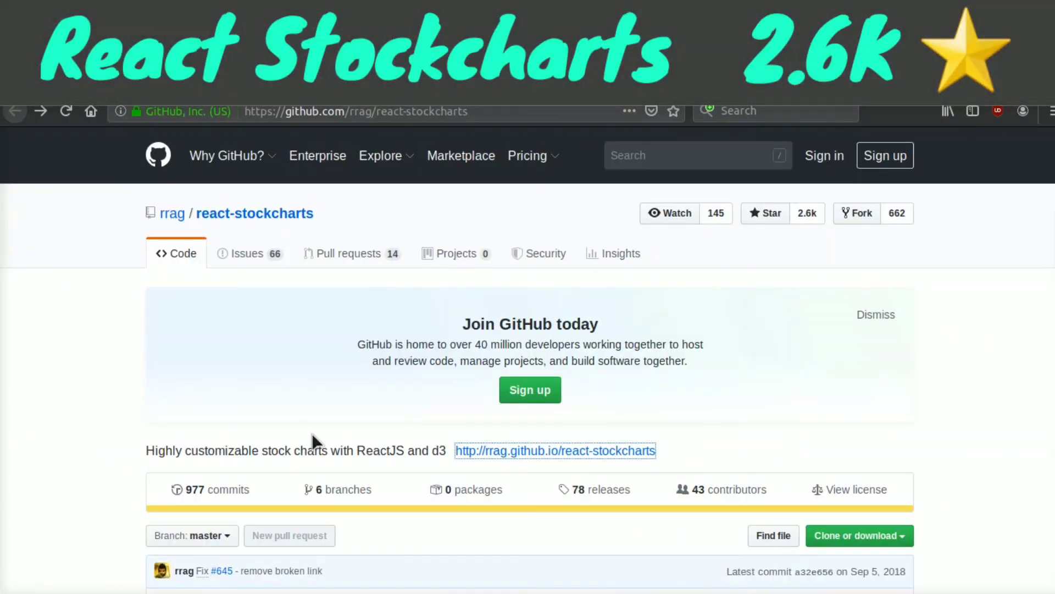
mouse_move(41, 434)
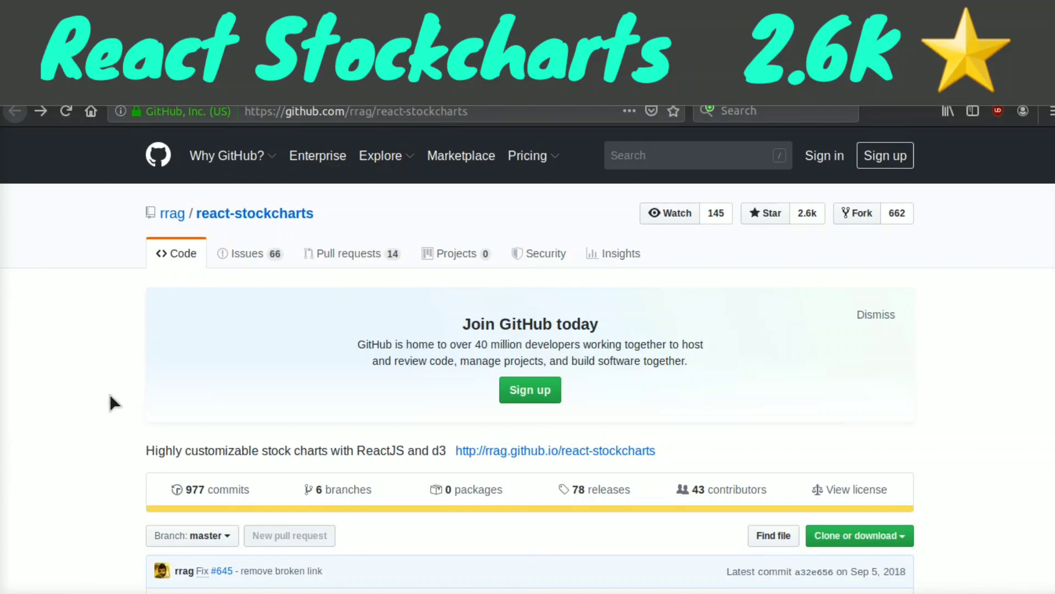
Scroll the rrag/react-stockcharts repository down to its README features and chart types
scroll("down", 3)
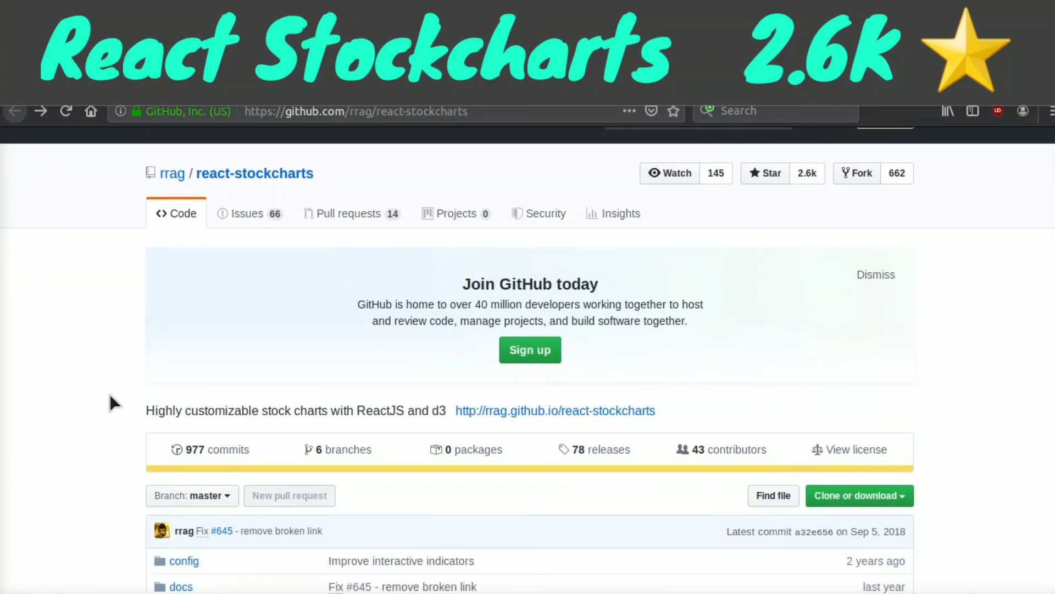
scroll("down", 3)
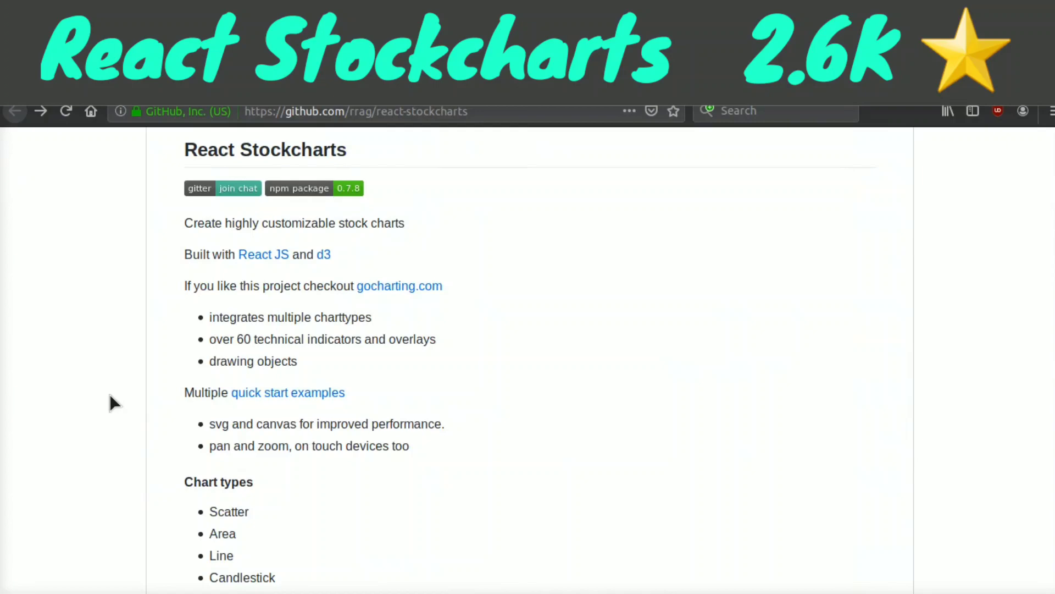
scroll("down", 3)
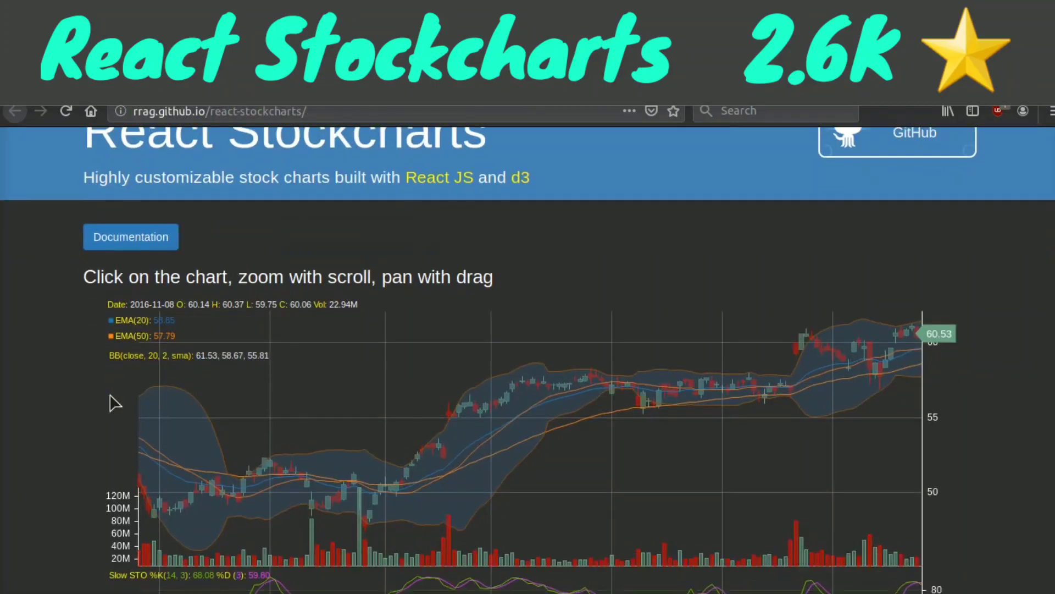
Scroll the react-stockcharts demo page to the interactive candlestick chart
scroll("down", 3)
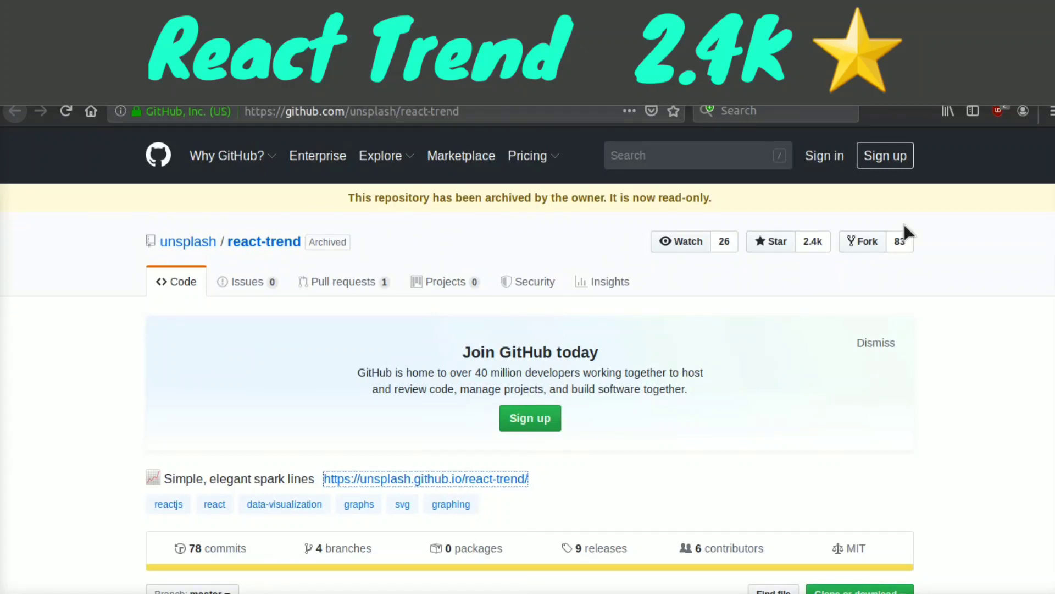
Scroll the react-trend README down through Installation to the Quickstart code
scroll("down", 3)
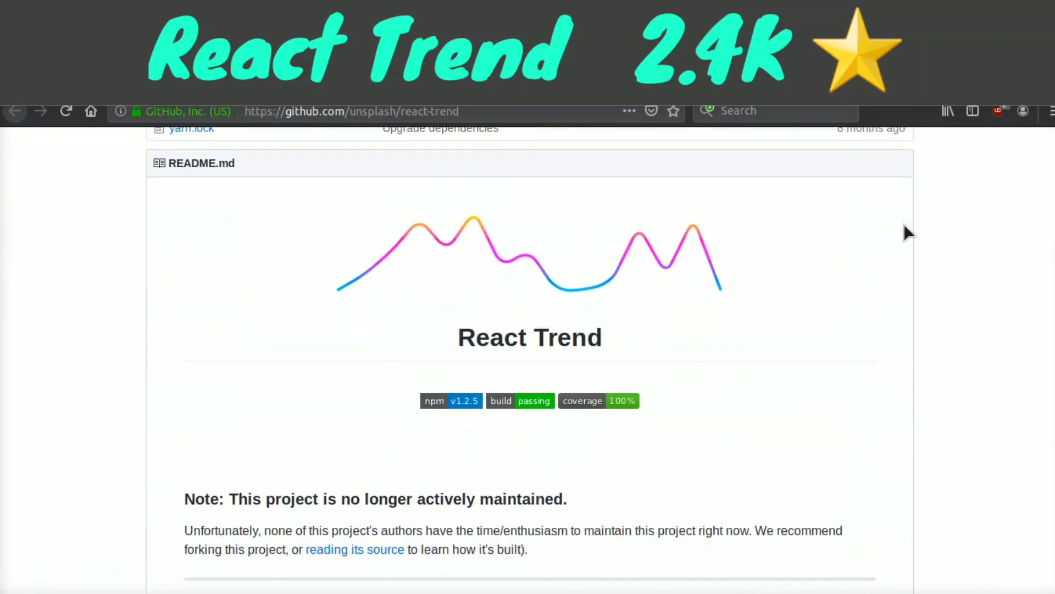
scroll("down", 3)
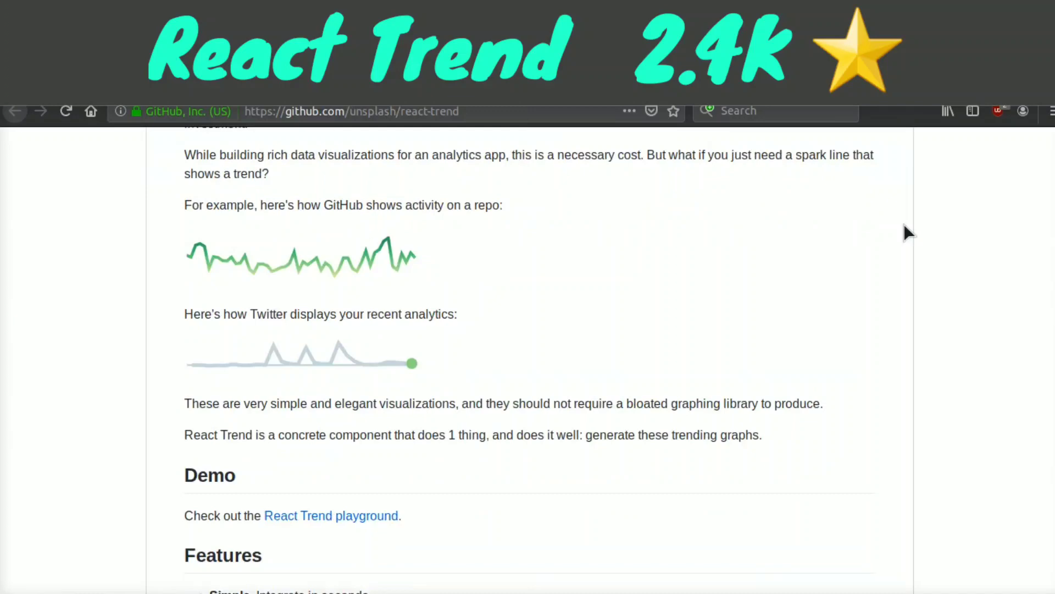
scroll("down", 3)
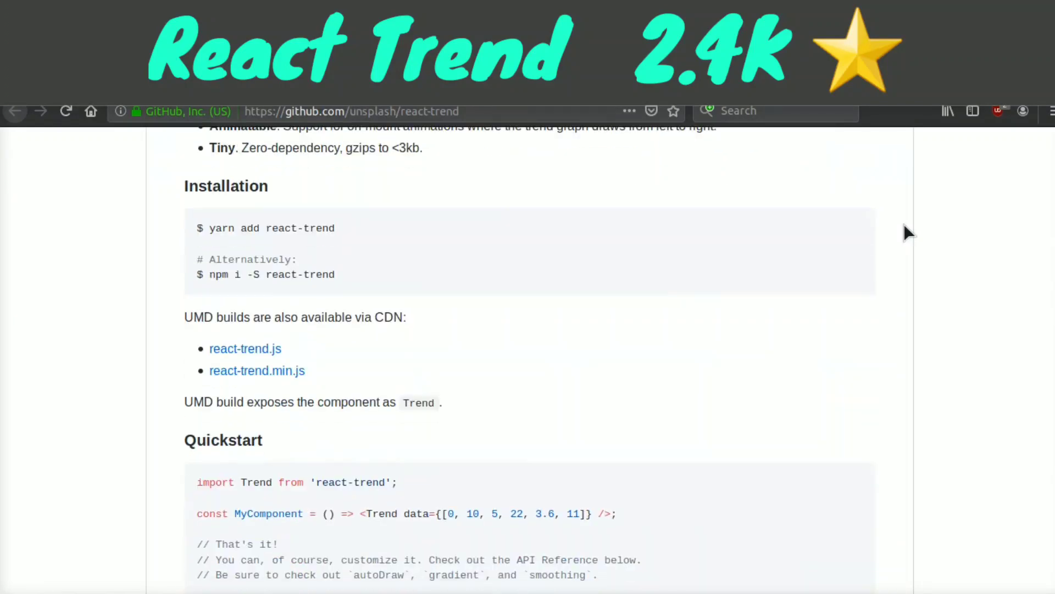
scroll("down", 3)
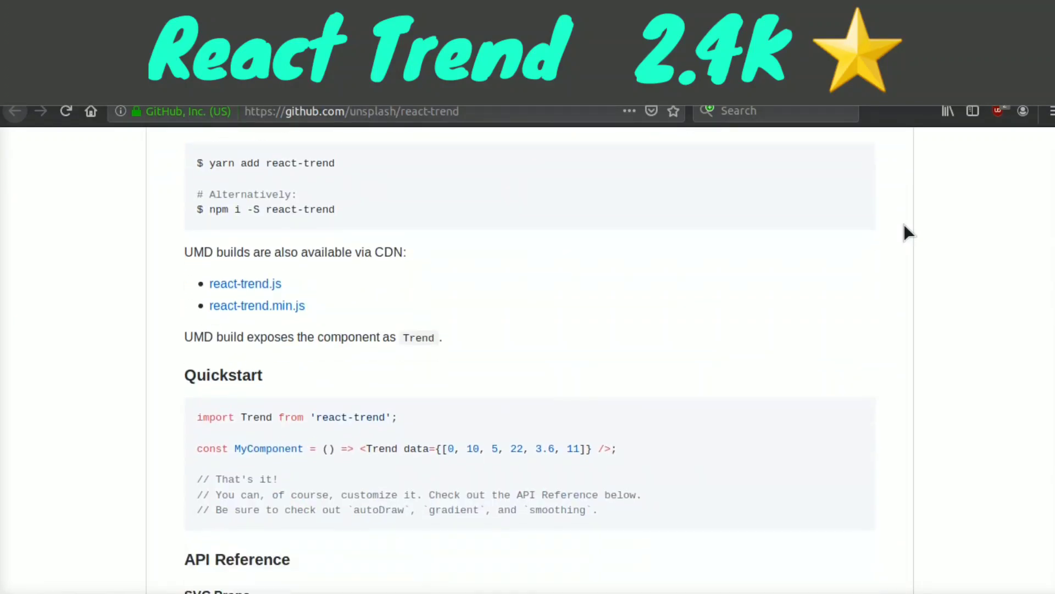
scroll("down", 3)
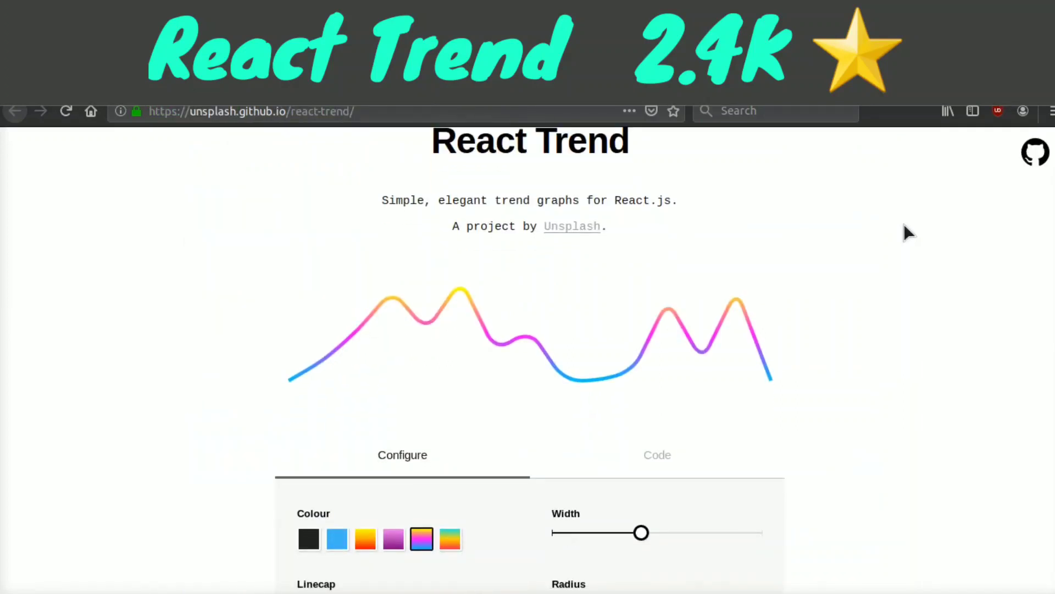
Give the trend line the purple gradient, maximum Width and a reduced Radius for sharper bends
scroll("down", 3)
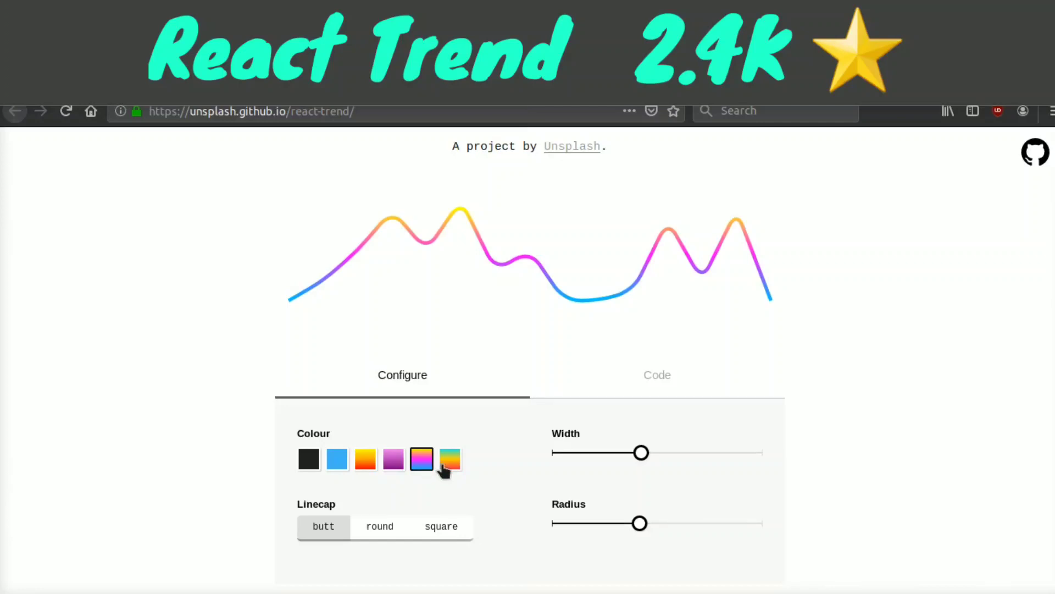
left_click(394, 458)
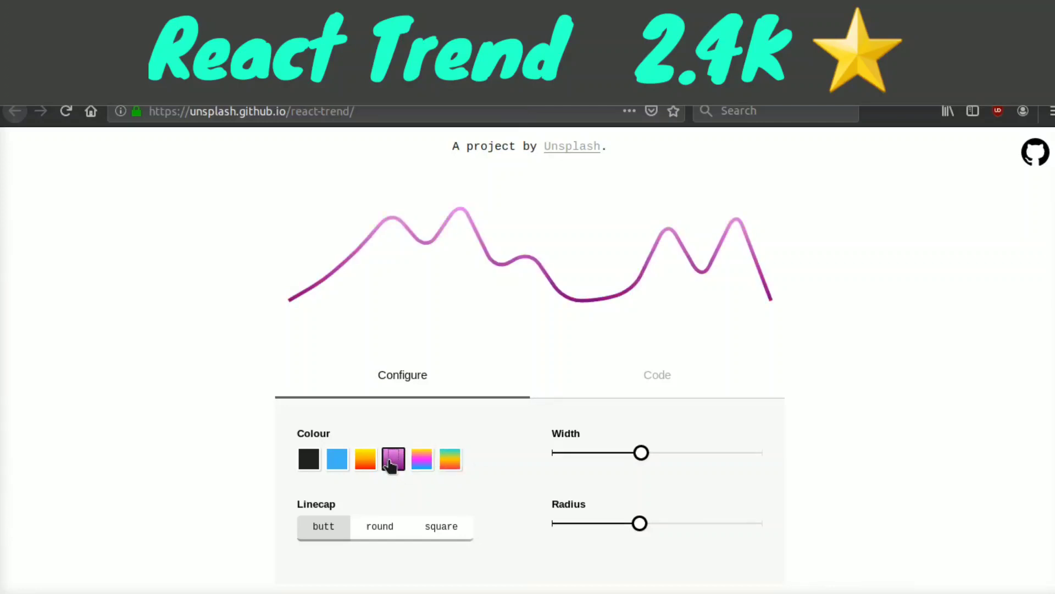
left_click_drag(641, 452, 731, 452)
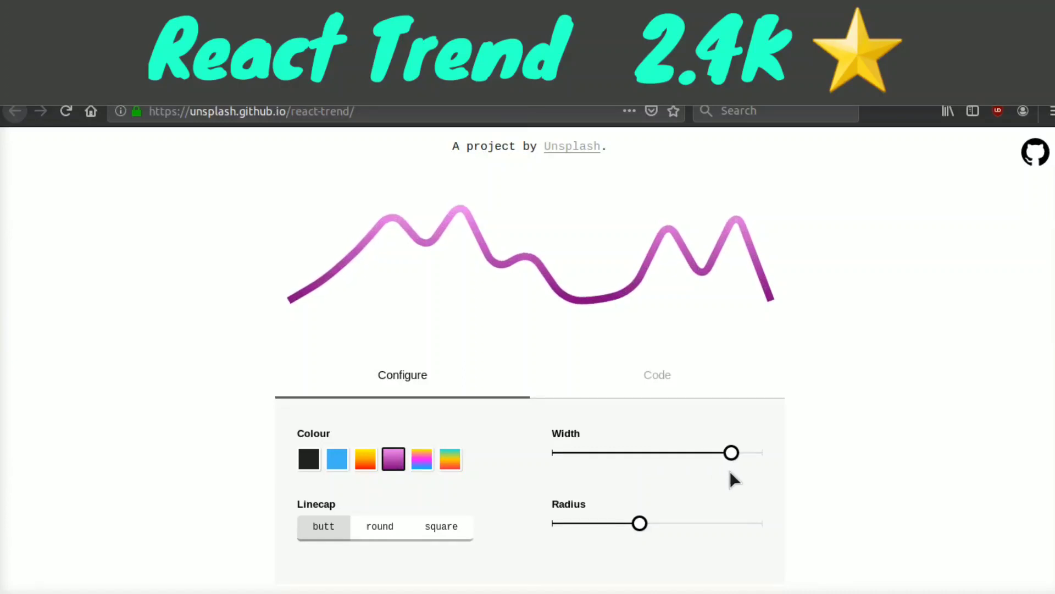
left_click_drag(640, 524, 589, 524)
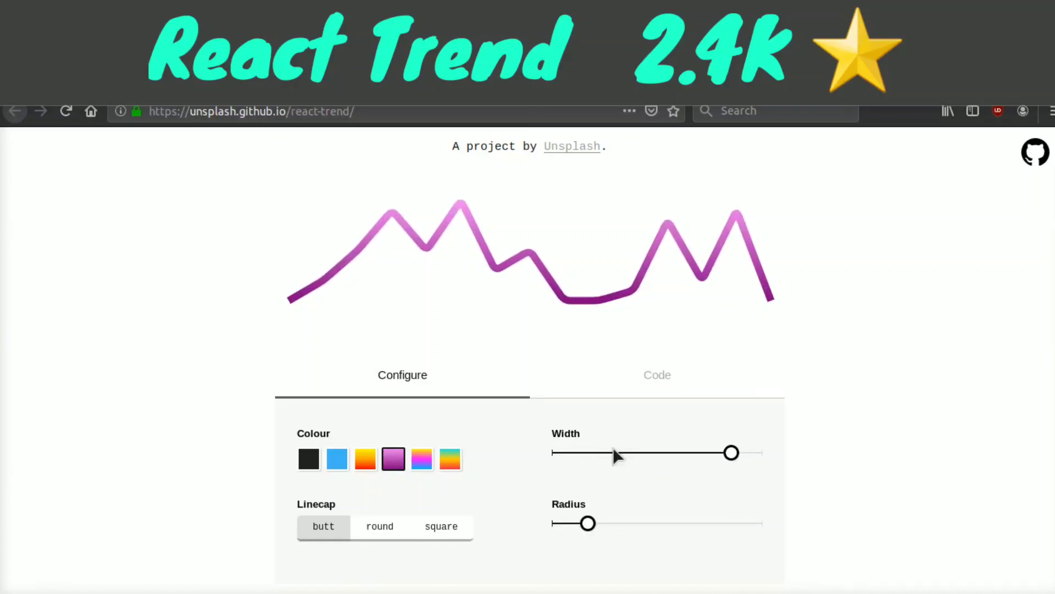
View the generated Trend JSX for the purple line on the Code tab, then return to Configure
left_click(656, 375)
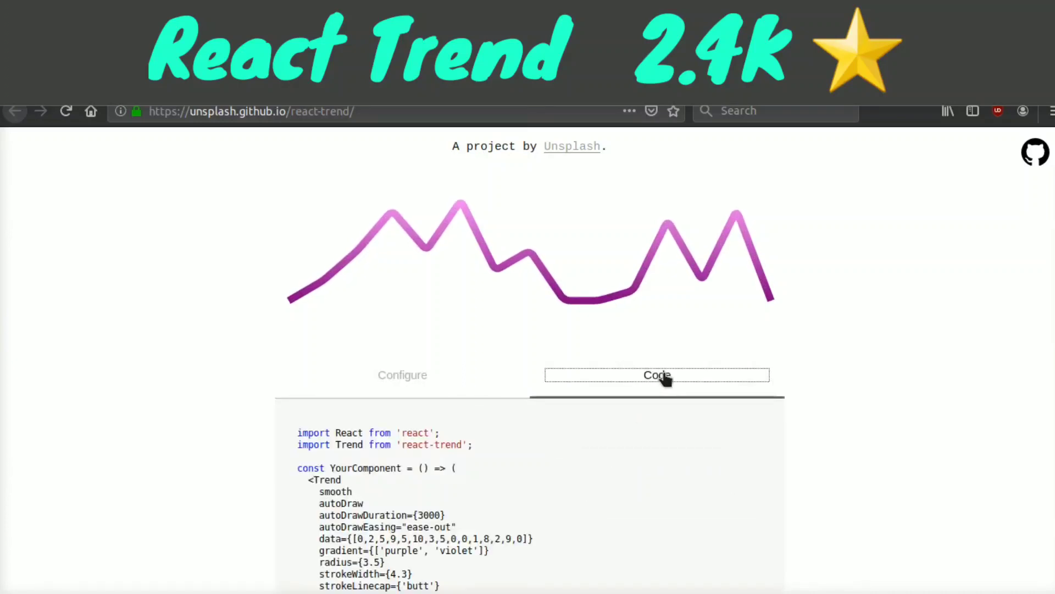
scroll("down", 3)
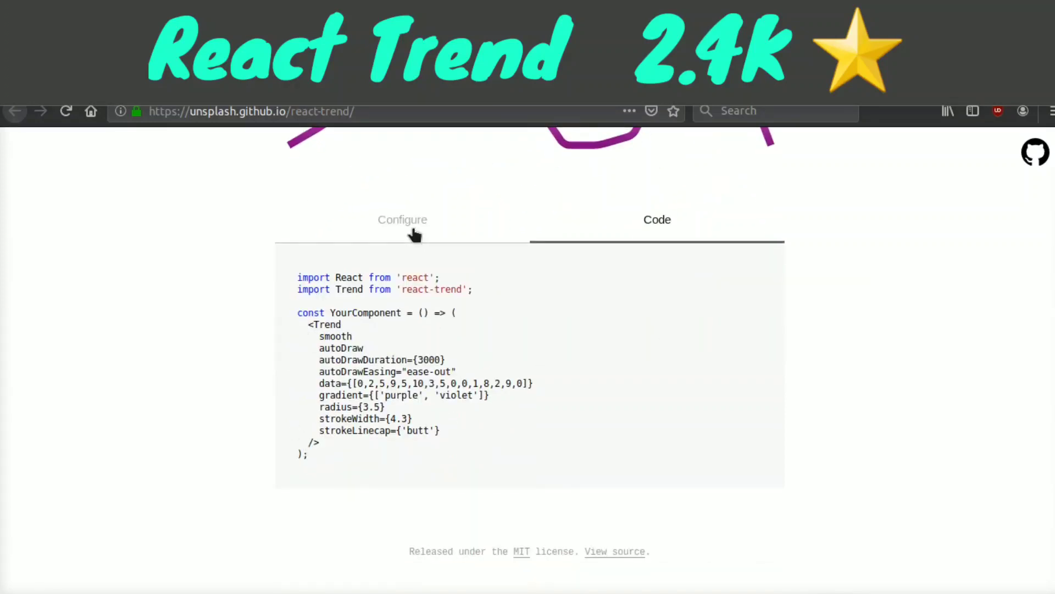
left_click(403, 220)
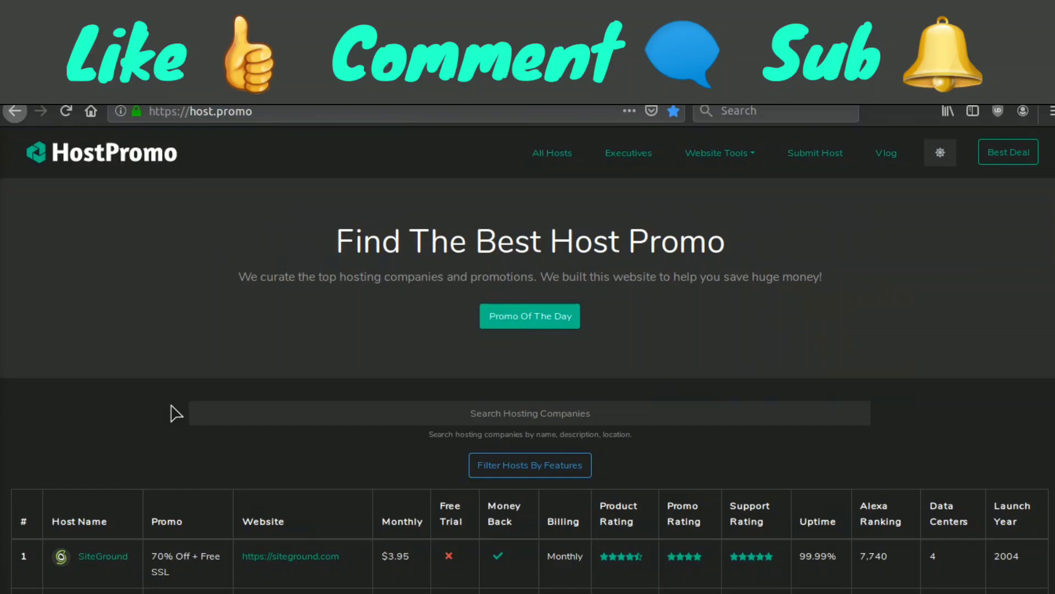
Scroll through Host.Promo's table of listed hosts and their promotions
scroll("down", 3)
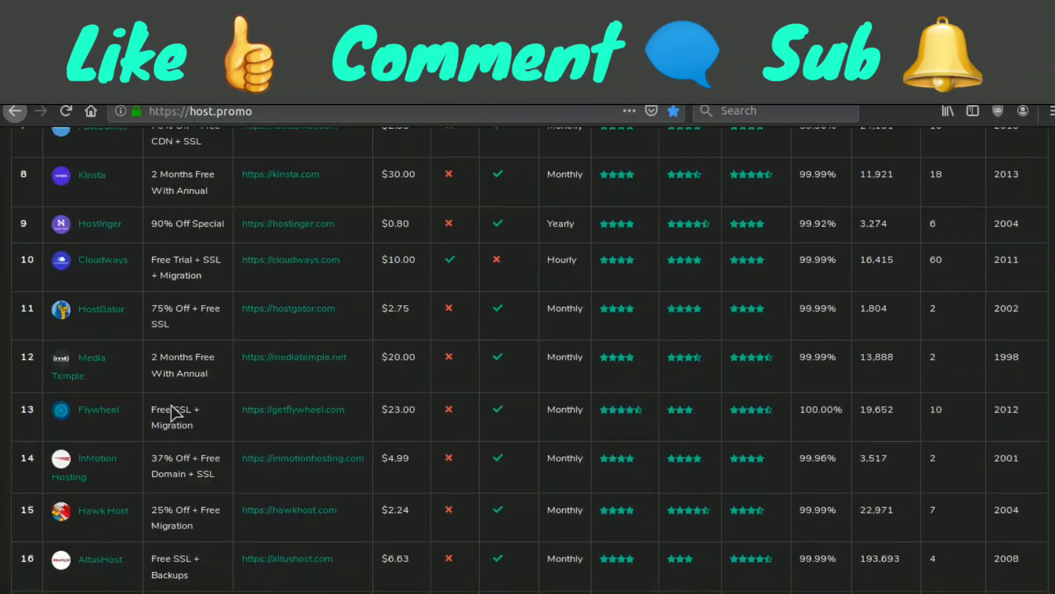
scroll("down", 3)
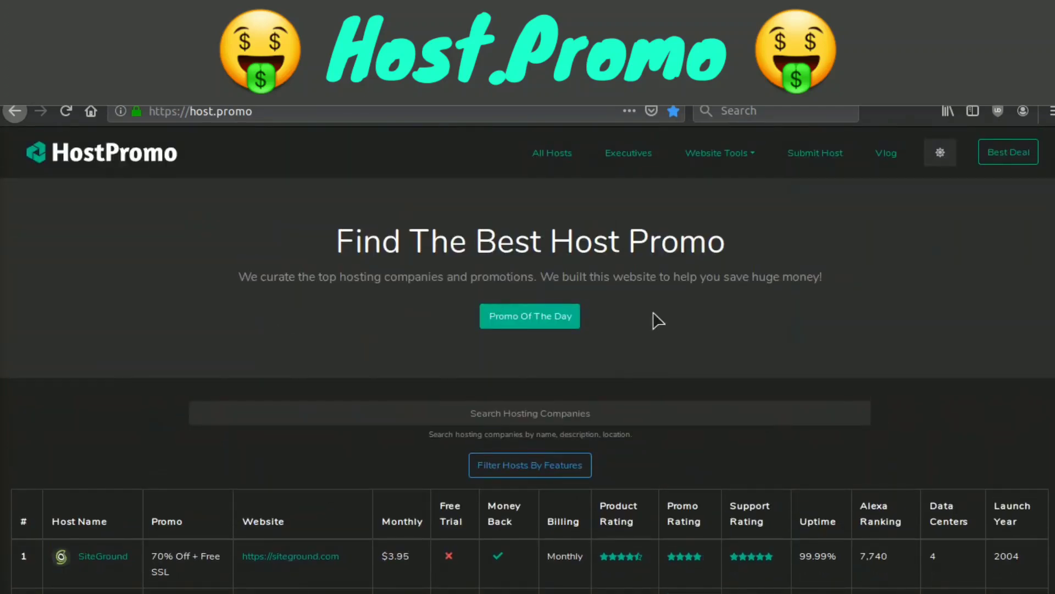
mouse_move(783, 301)
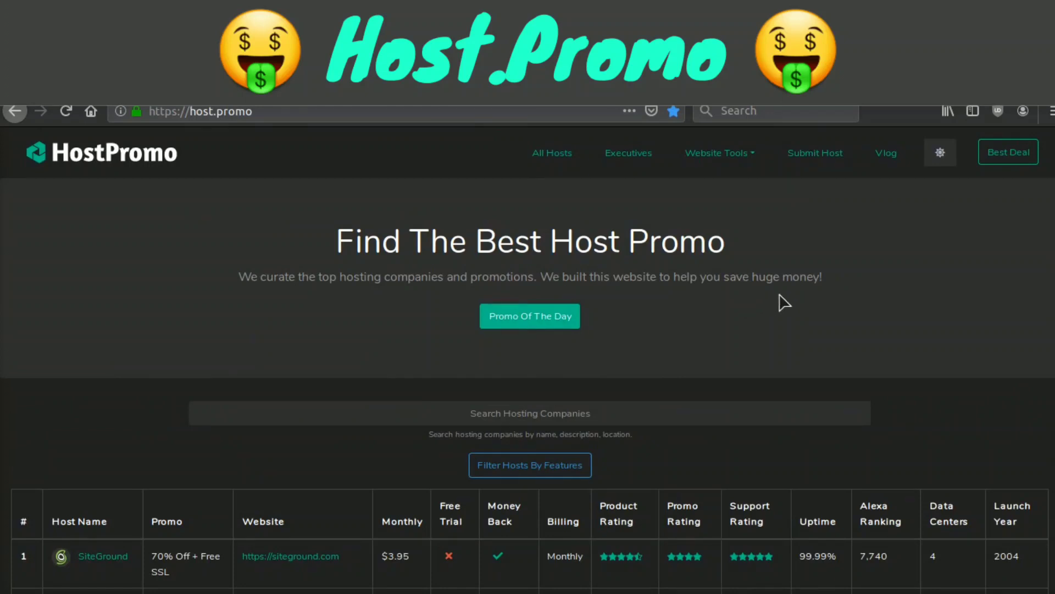